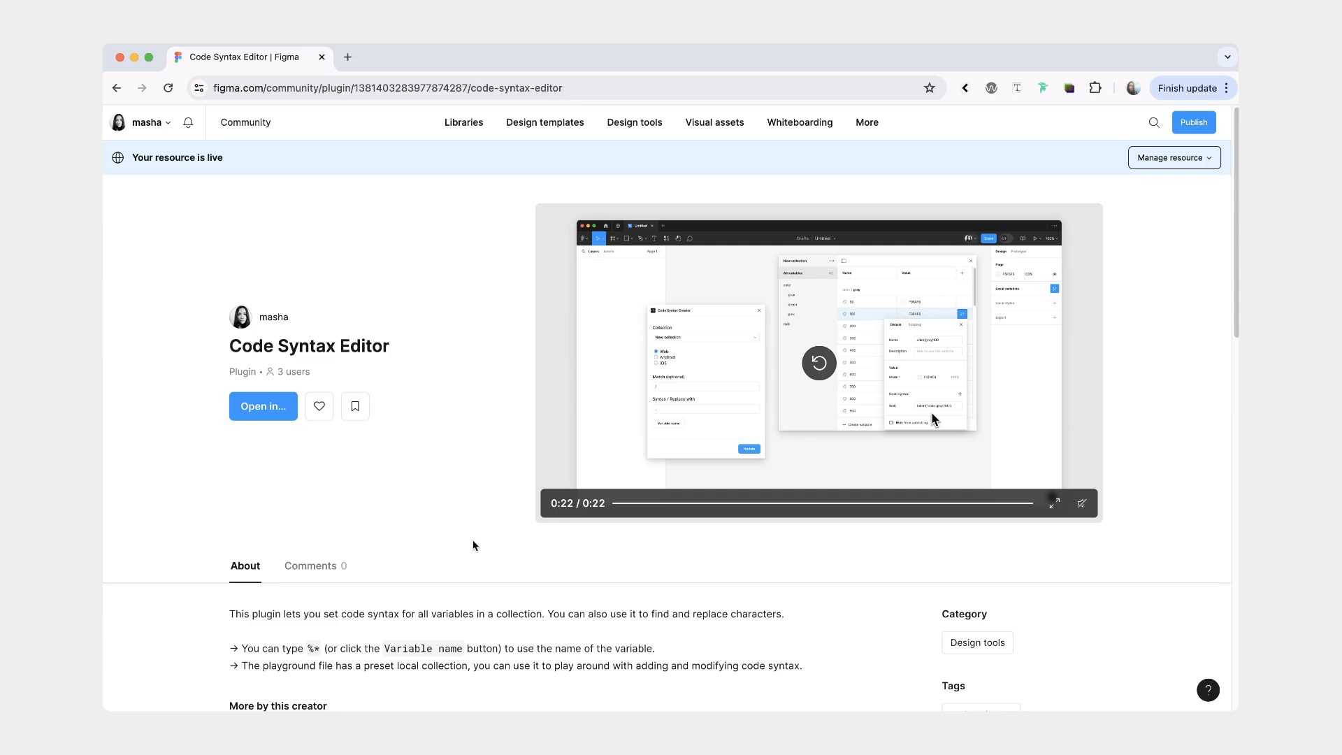
- Create a new playground copy of the Code Syntax Editor file from its Community page
left_click(263, 405)
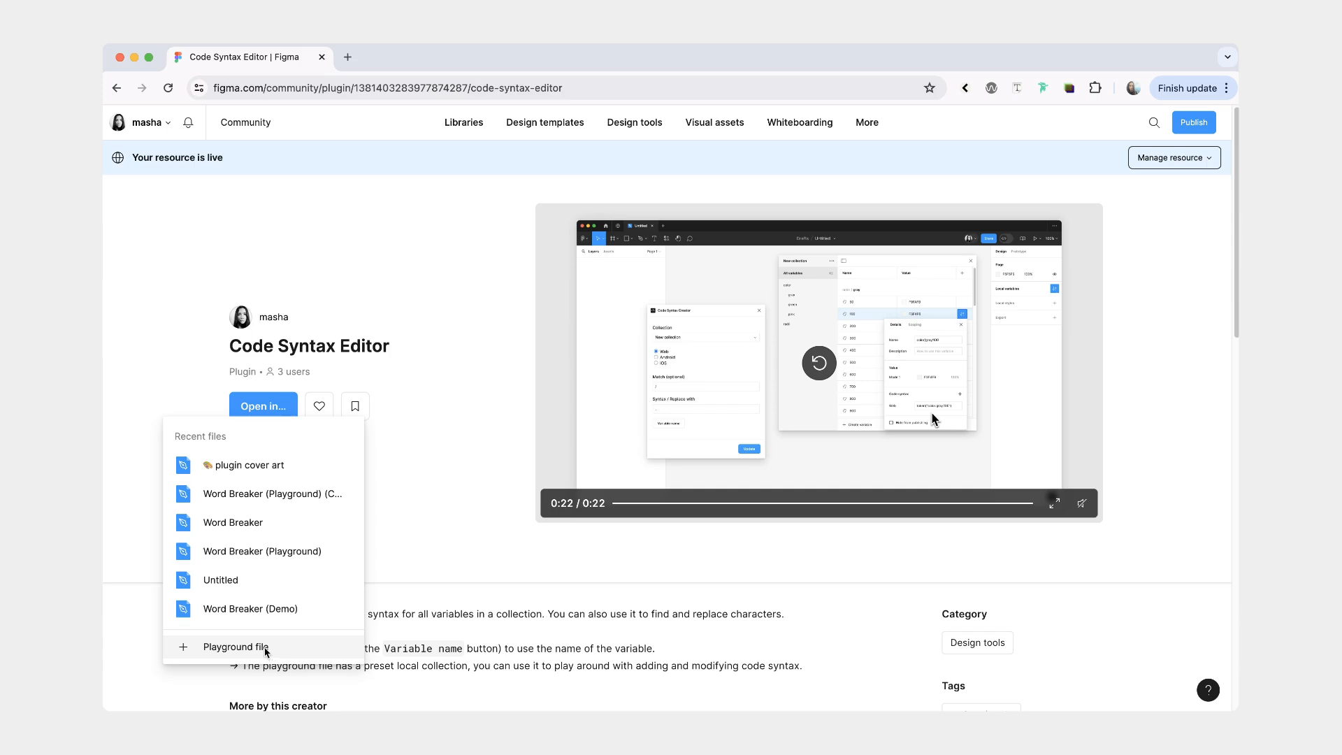
left_click(235, 645)
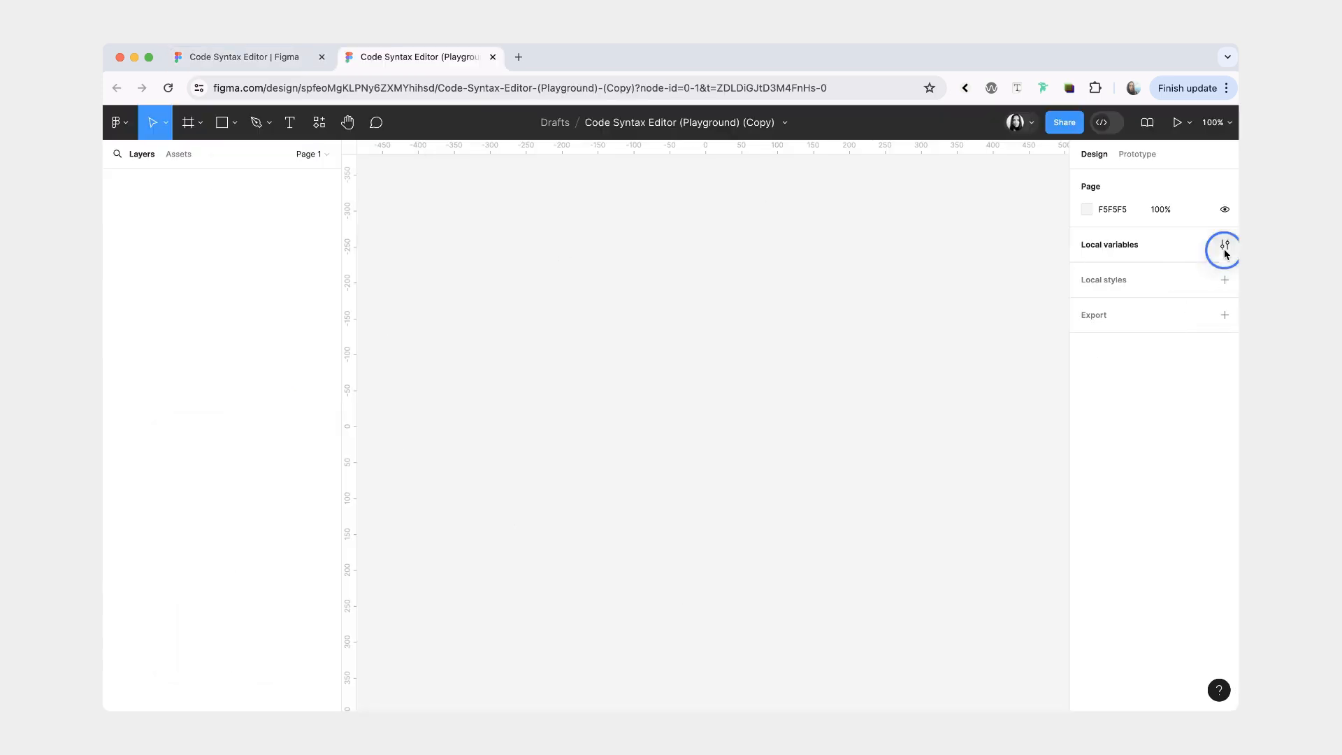
- Inspect color/slate/50 in Local variables (no code syntax) and show the Code Syntax Editor plugin
left_click(1224, 245)
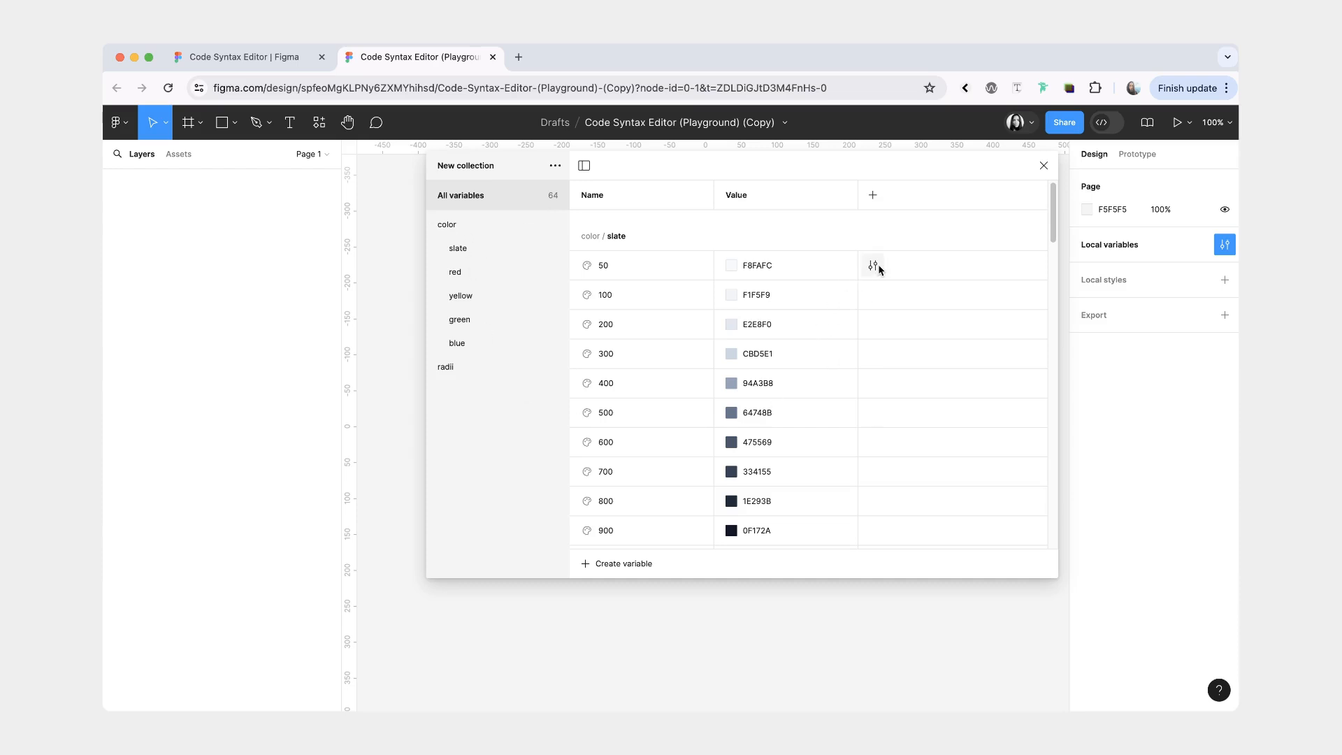
left_click(872, 264)
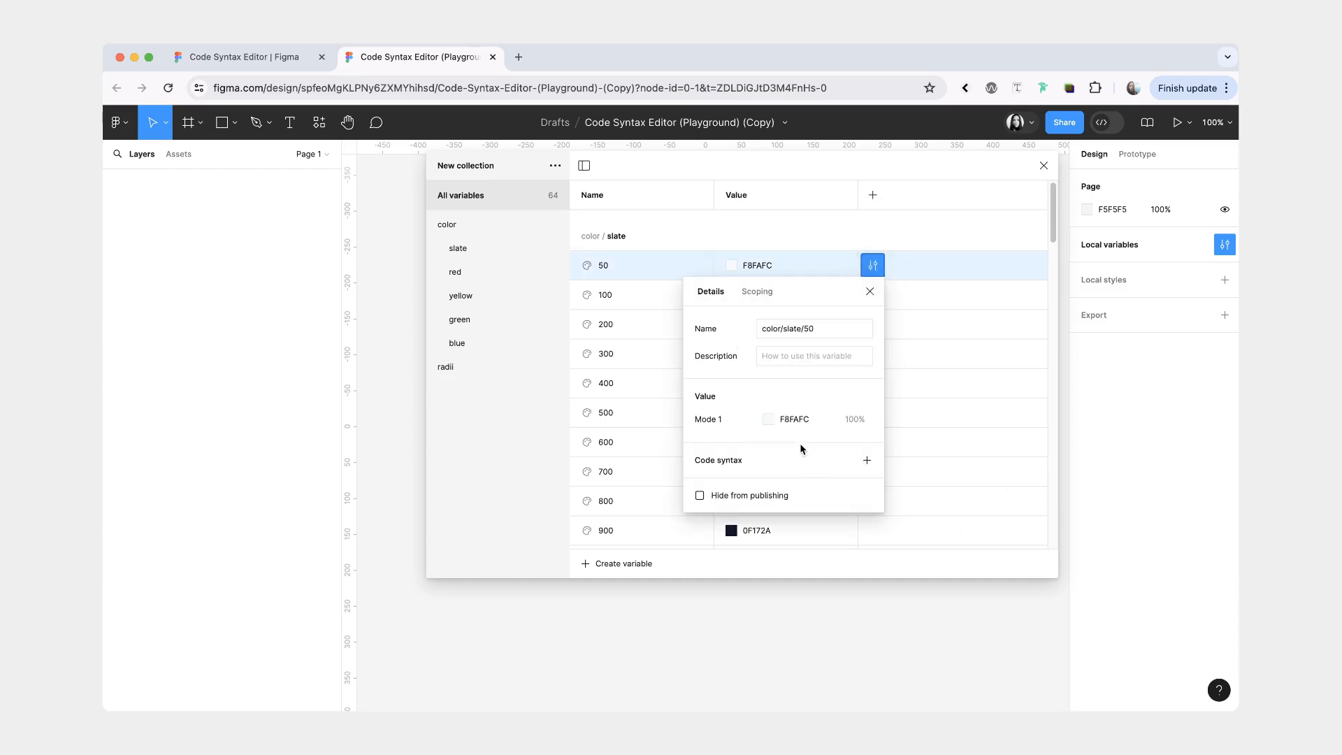
left_click(319, 122)
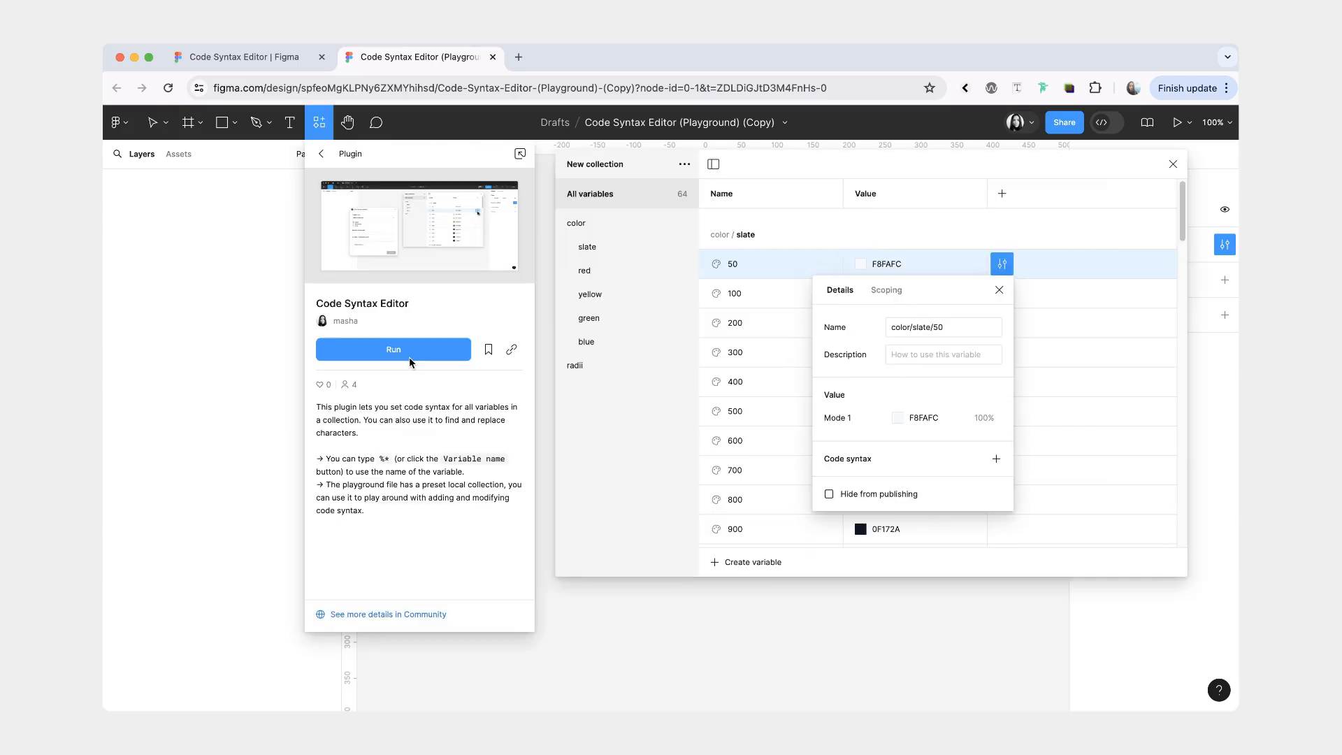
- Run Code Syntax Editor on New collection for Web, with the Syntax / Replace with field focused
left_click(392, 350)
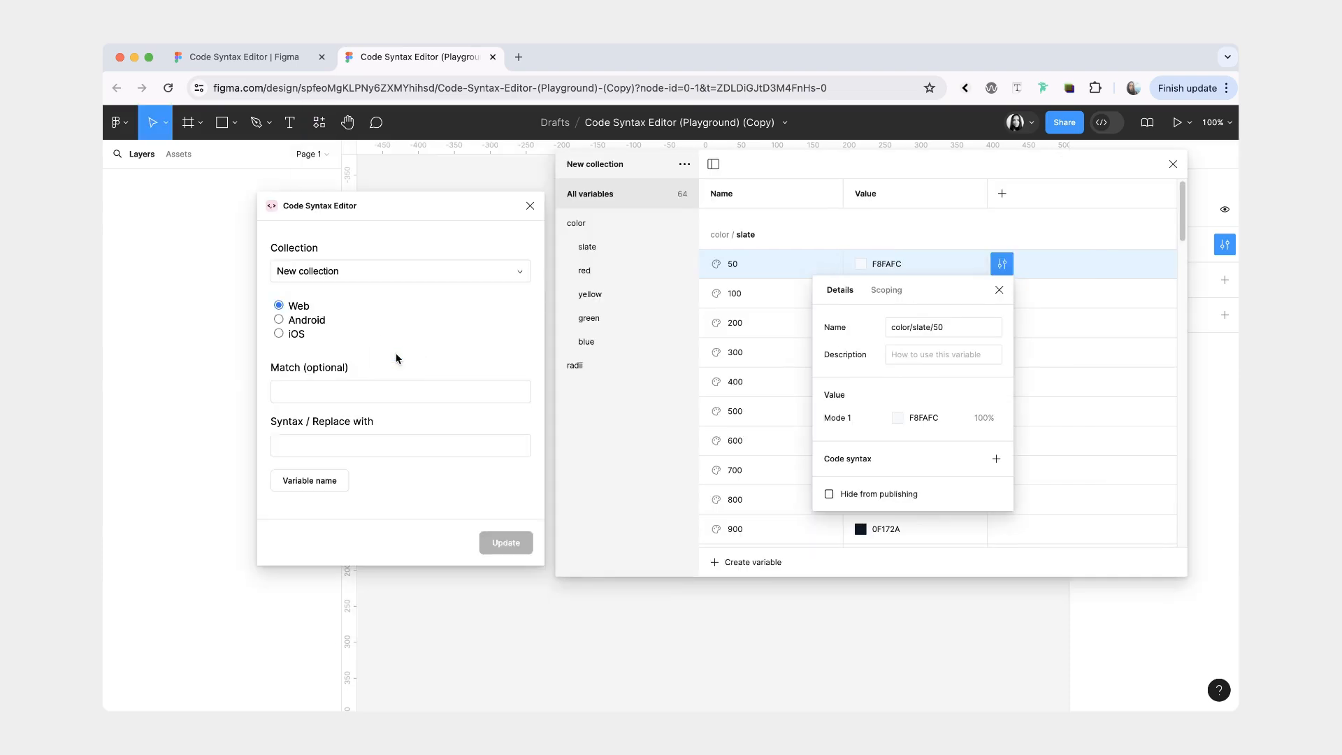
left_click(400, 269)
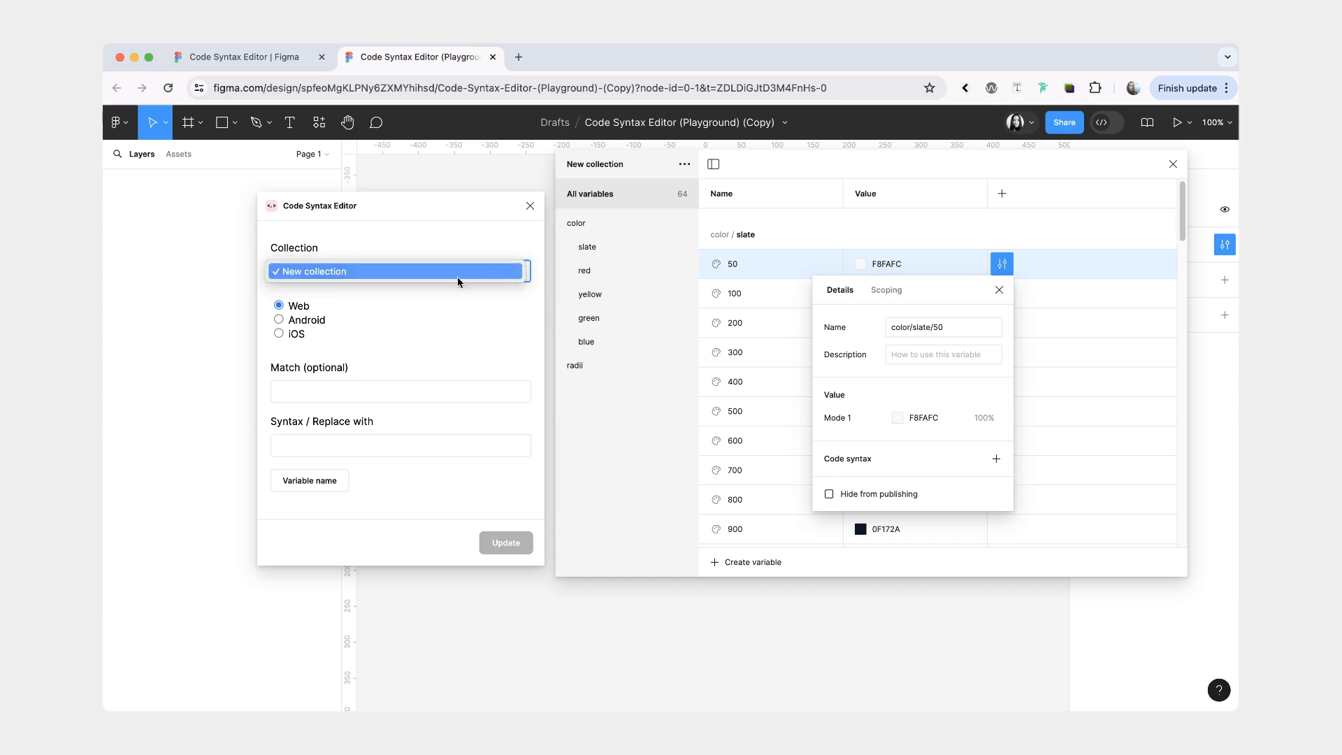
left_click(400, 269)
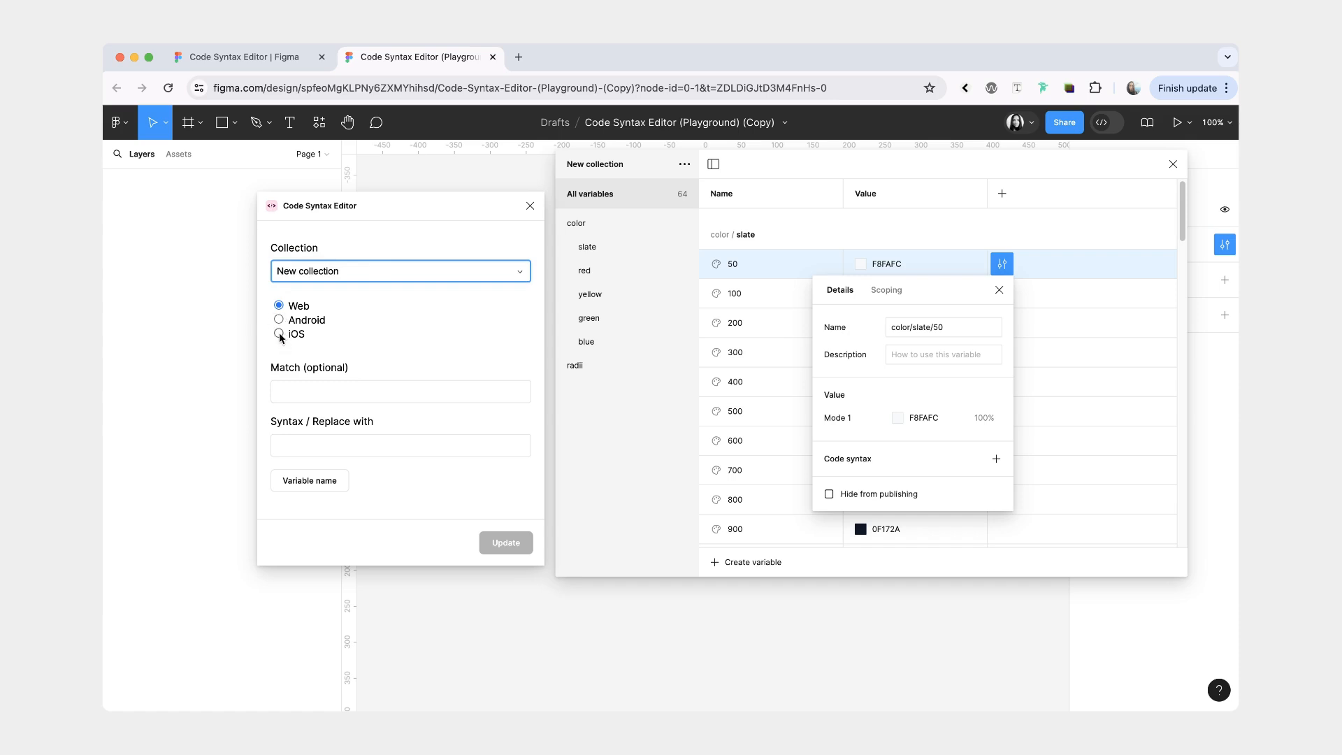
left_click(399, 391)
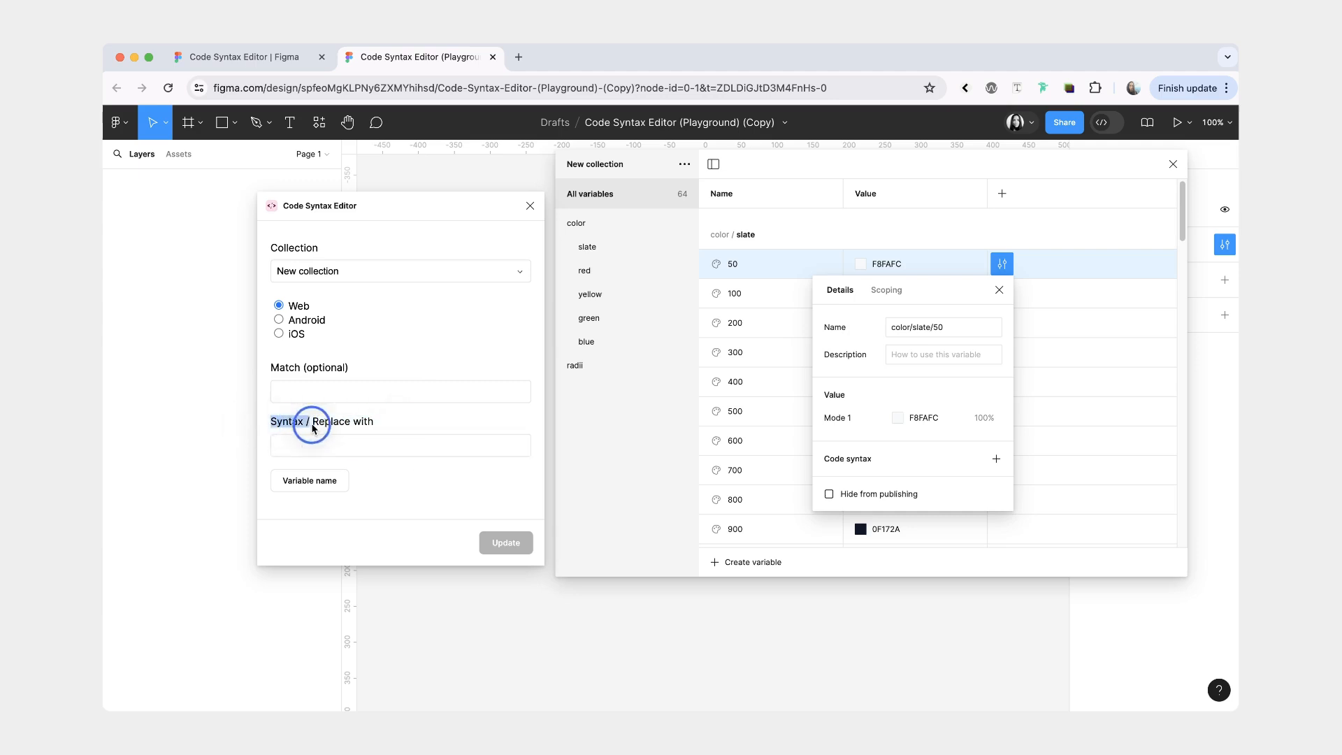
double_click(287, 421)
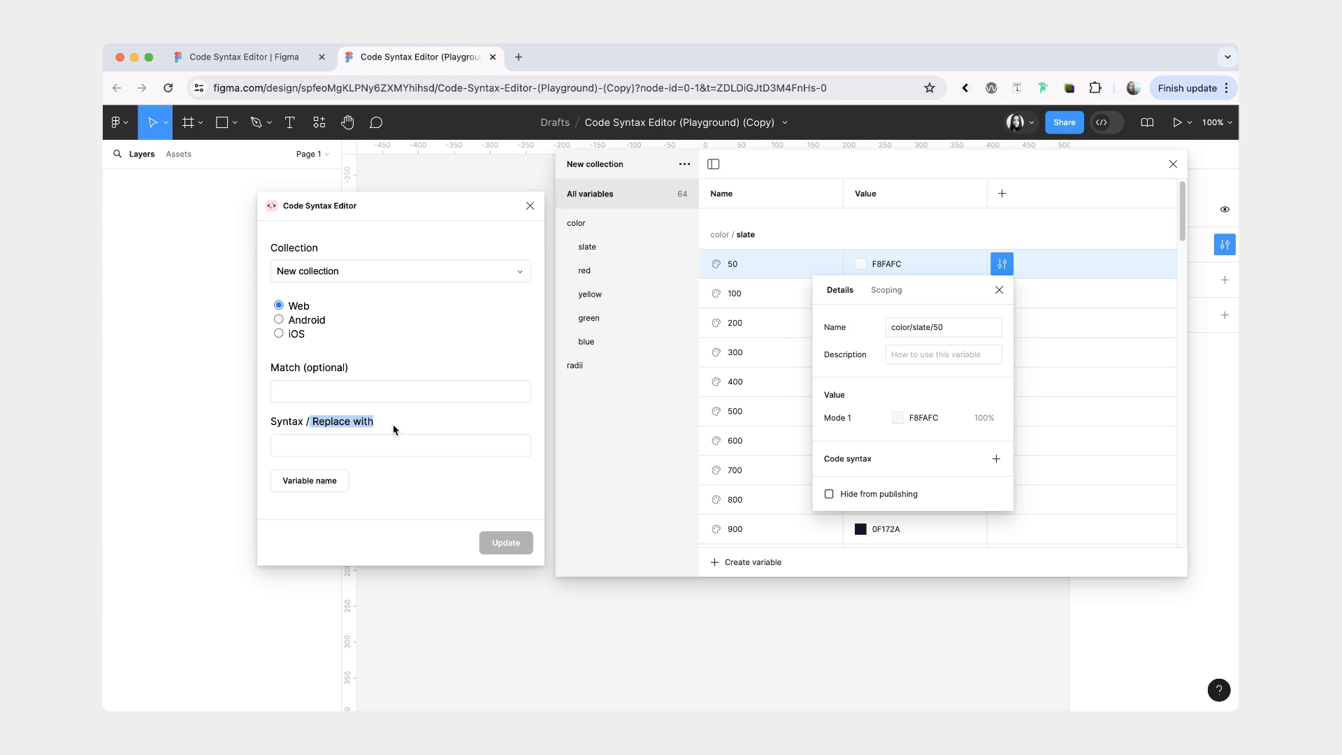
left_click(398, 444)
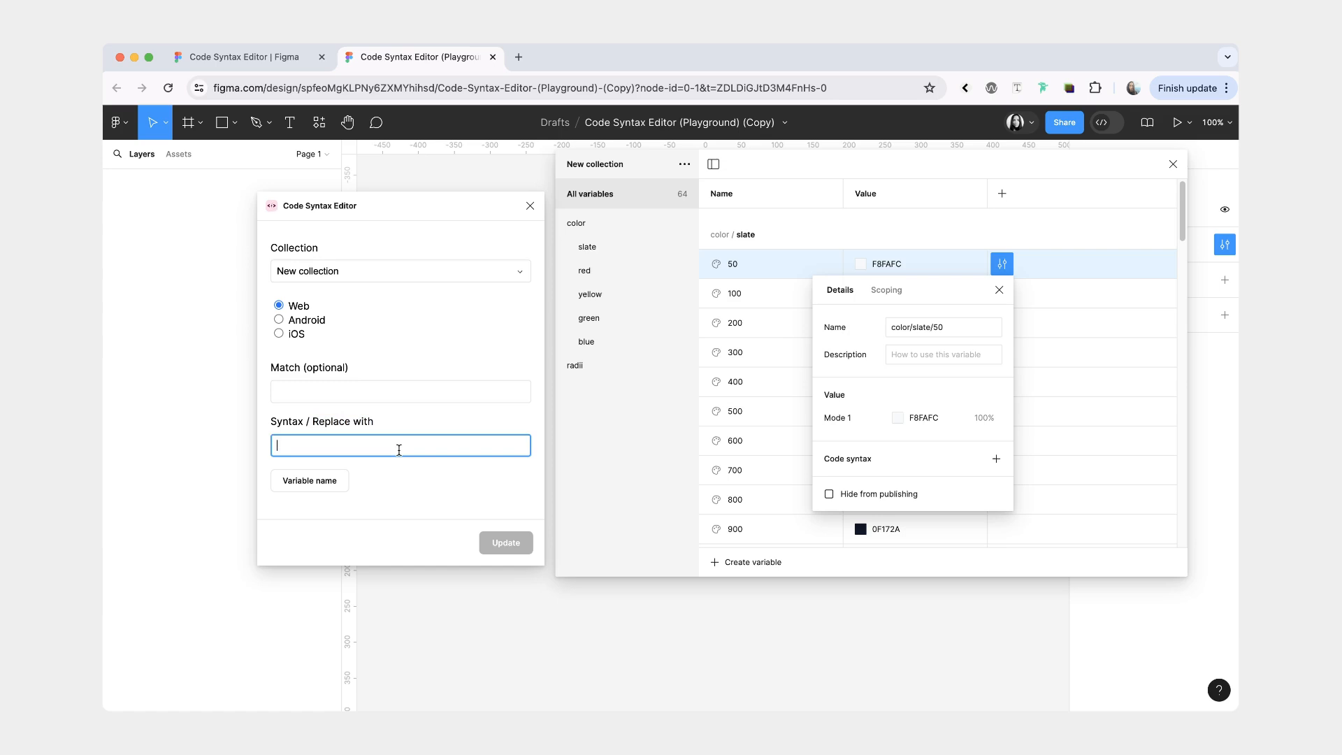
- Apply Web syntax token("%*"), giving color/slate/50 the code token("color/slate/50")
type("token(\"")
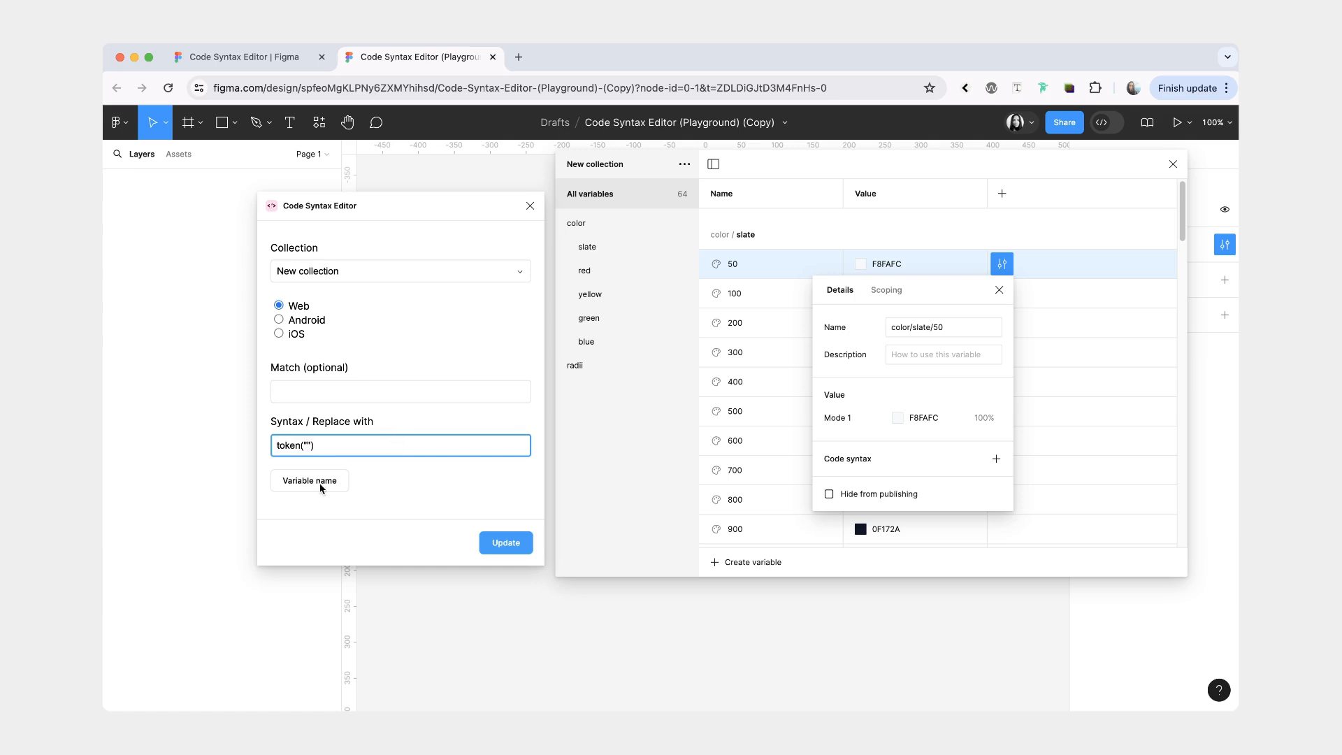
left_click(309, 479)
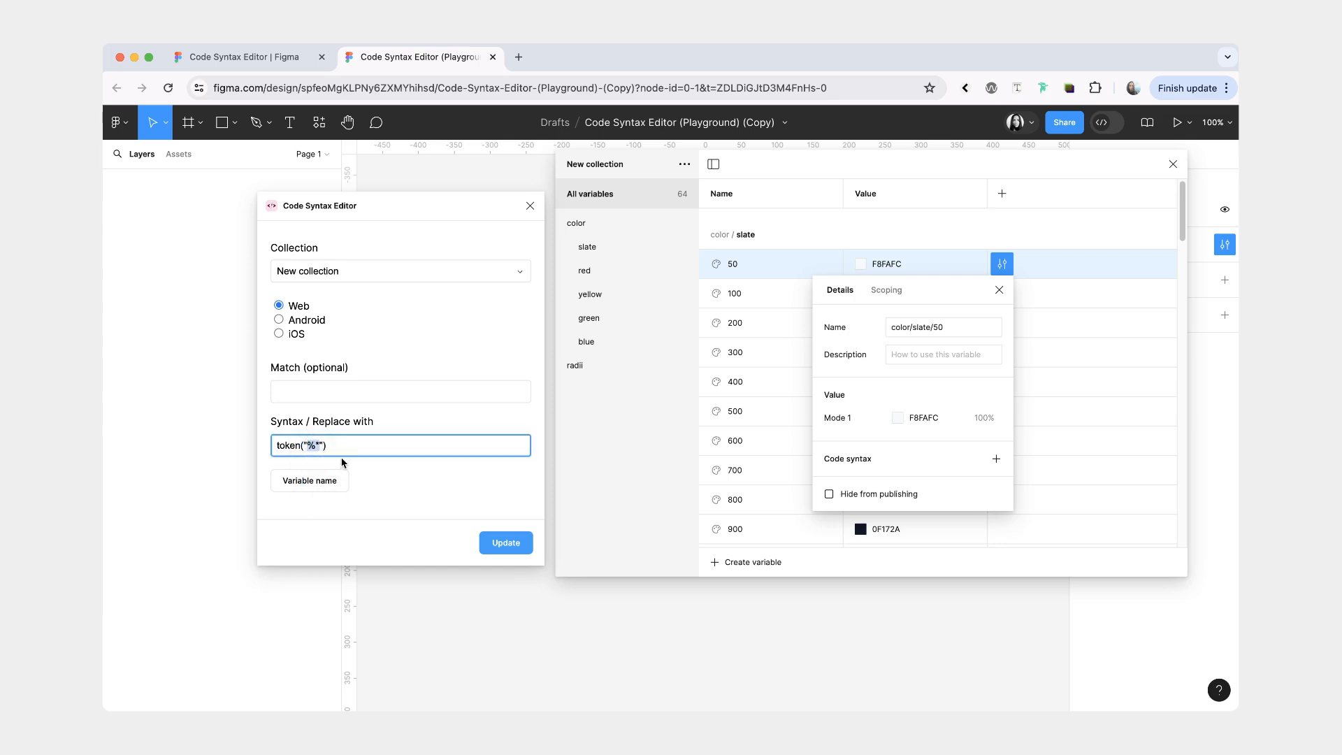
left_click(504, 543)
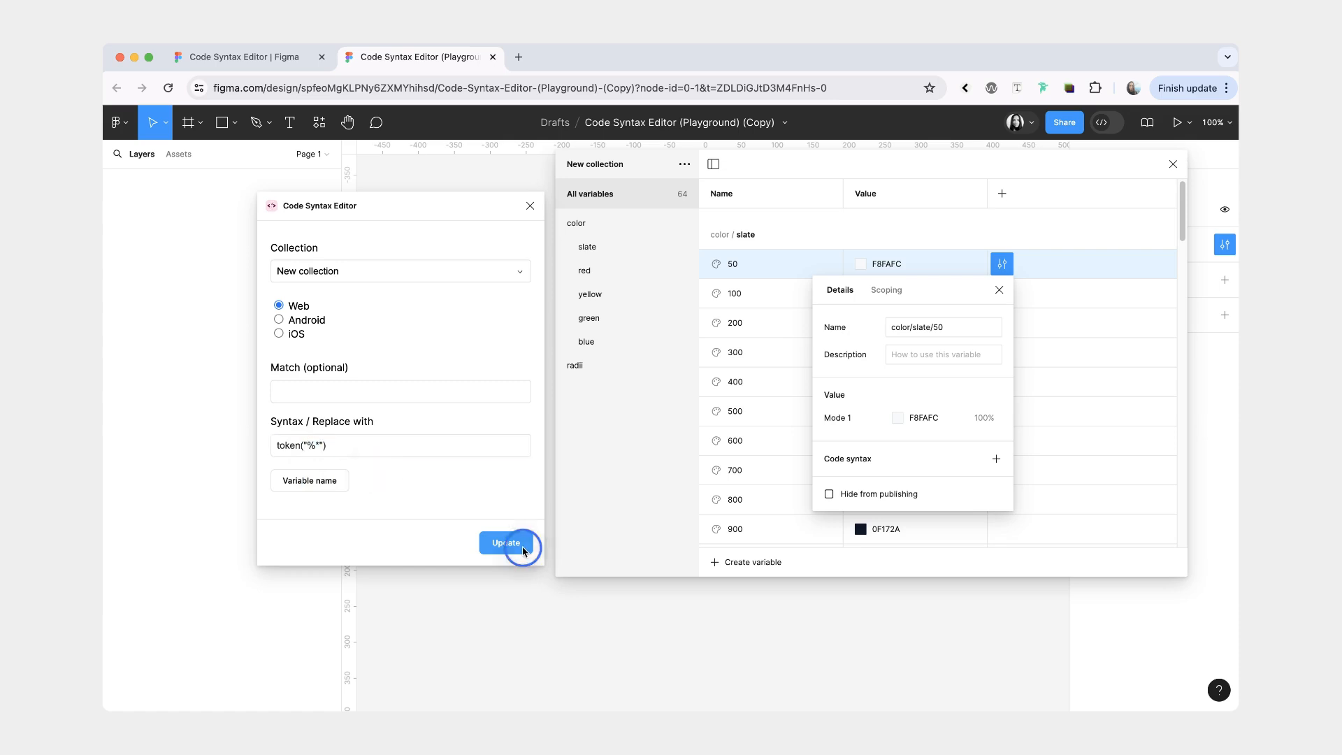
left_click(505, 542)
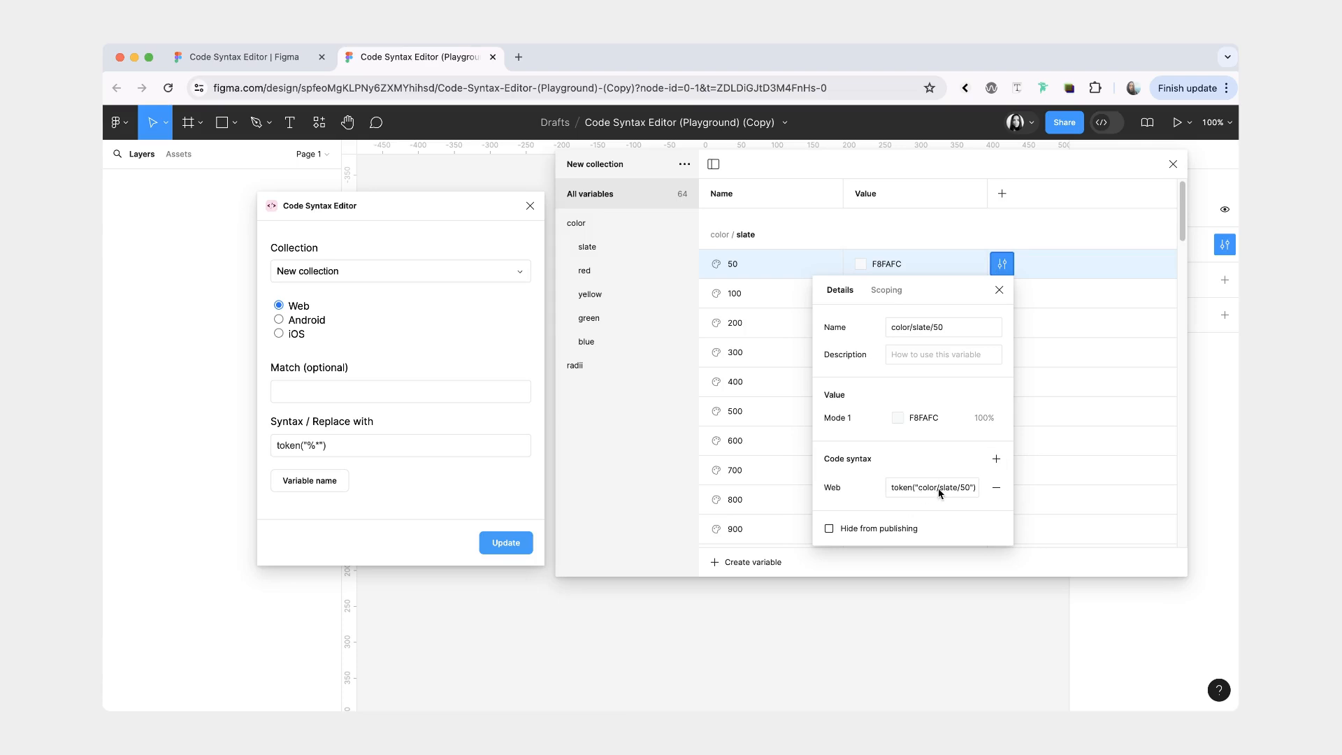
mouse_move(886, 503)
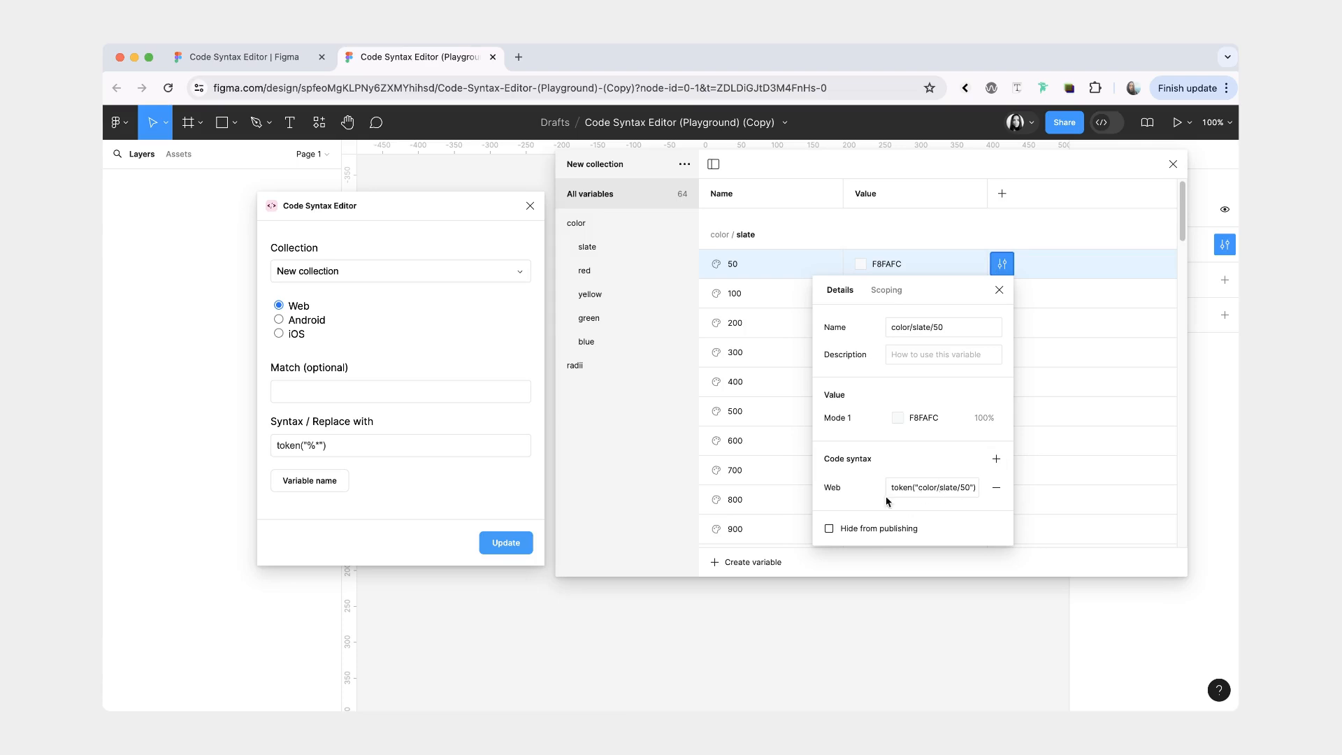
left_click(399, 391)
type(".")
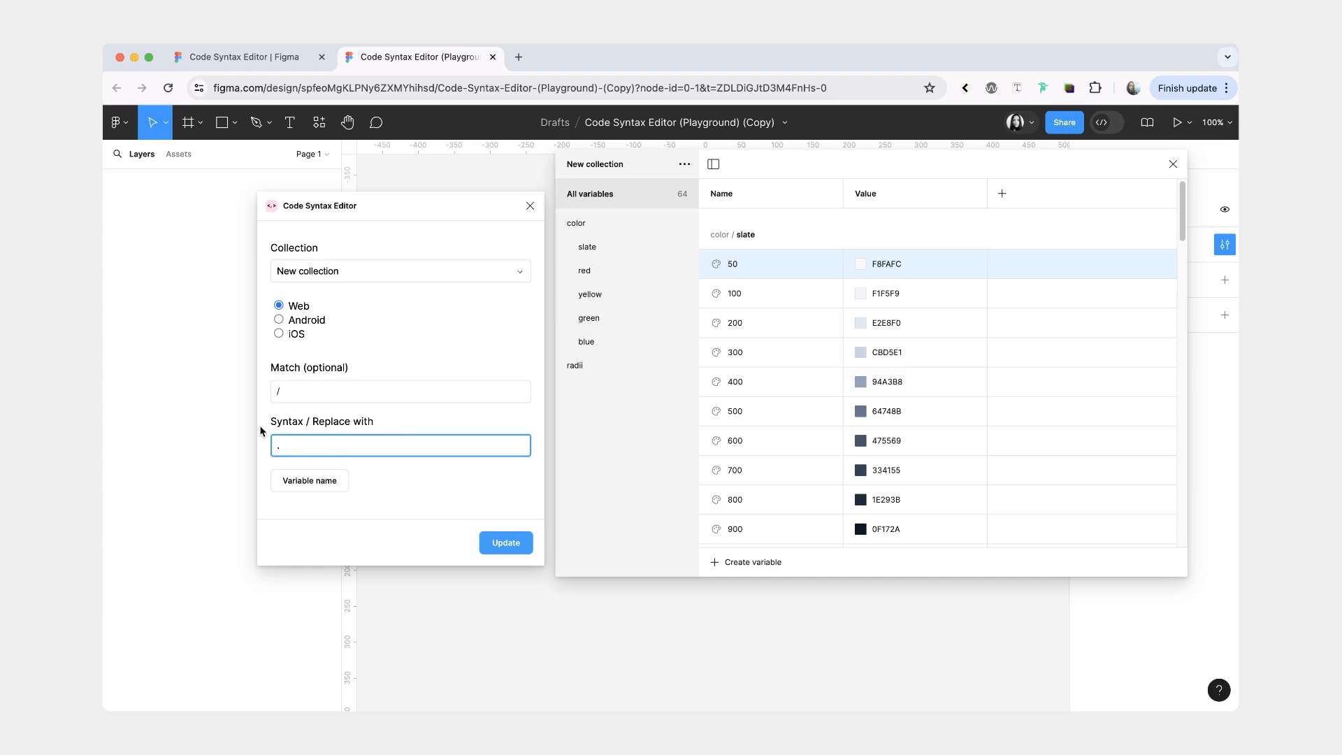
- Replace "/" with "." so slate 50 and 200 read token("color.slate.50") and token("color.slate.200")
left_click(505, 543)
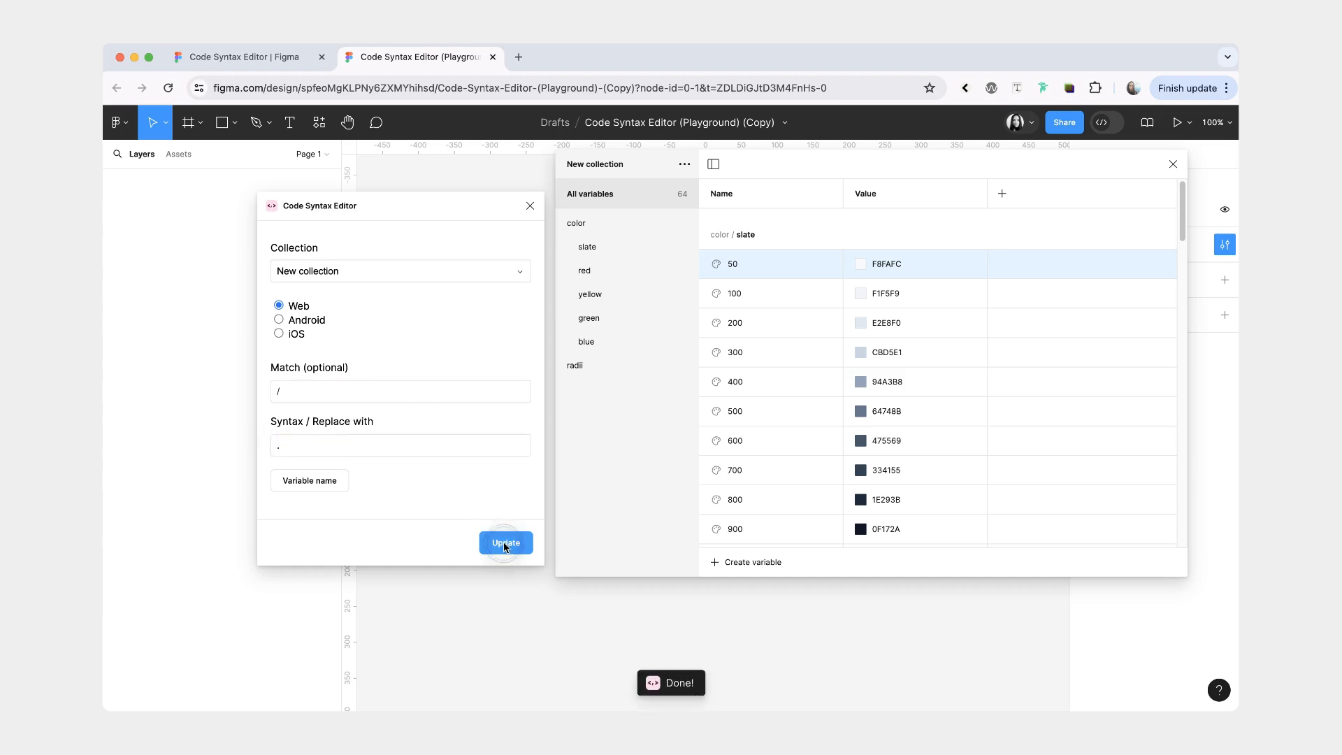
left_click(1001, 264)
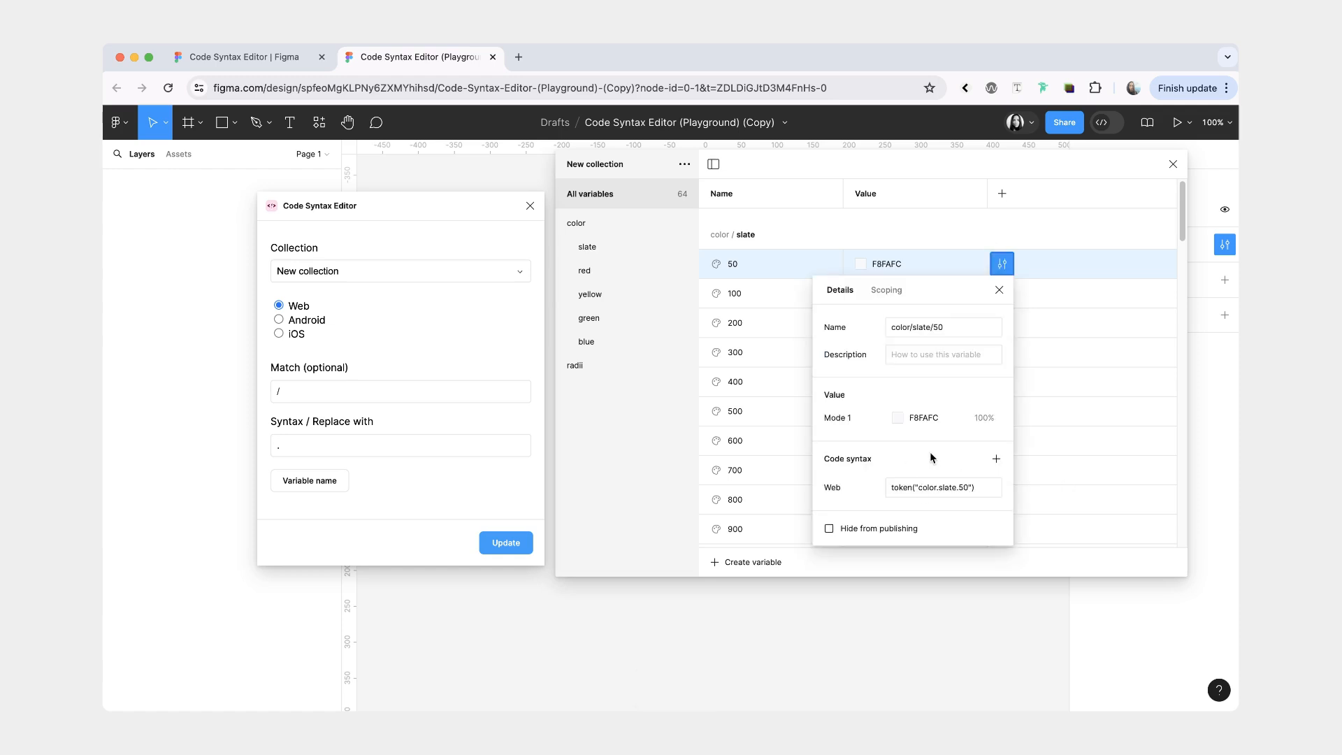
left_click(1001, 323)
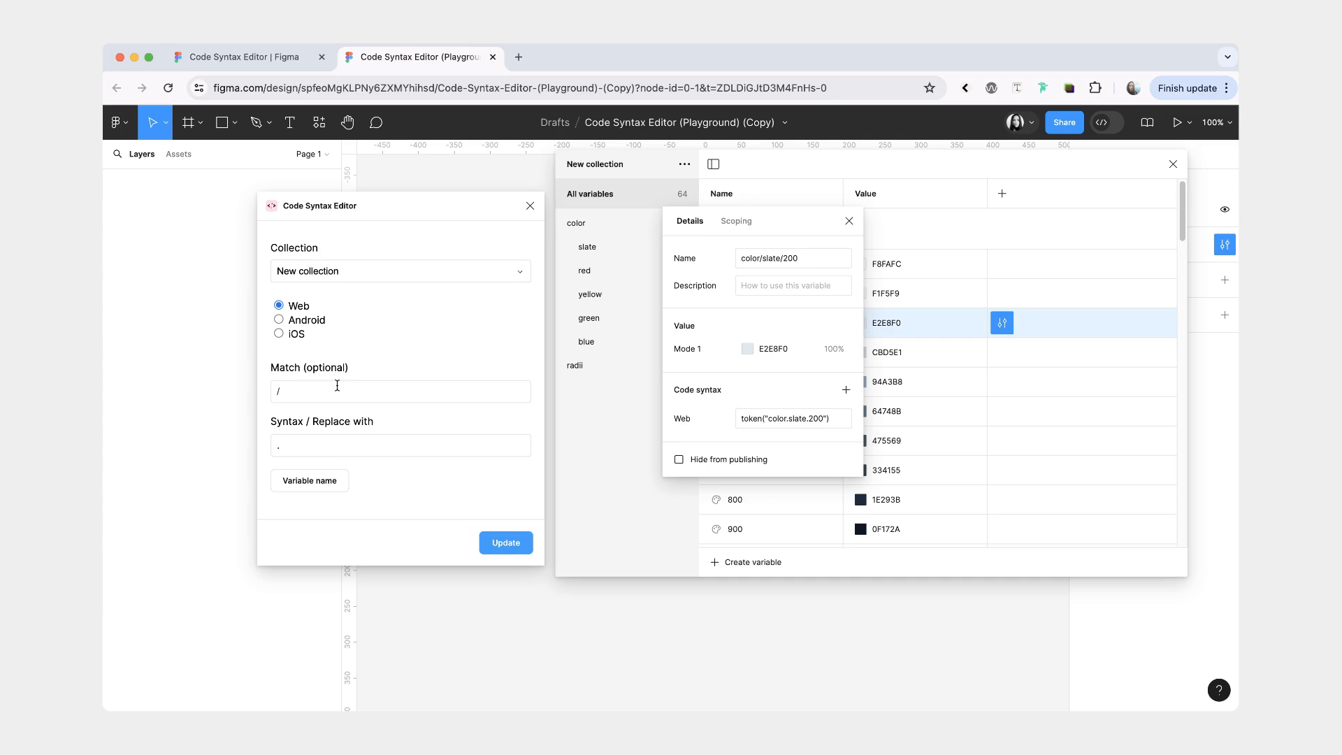
mouse_move(804, 401)
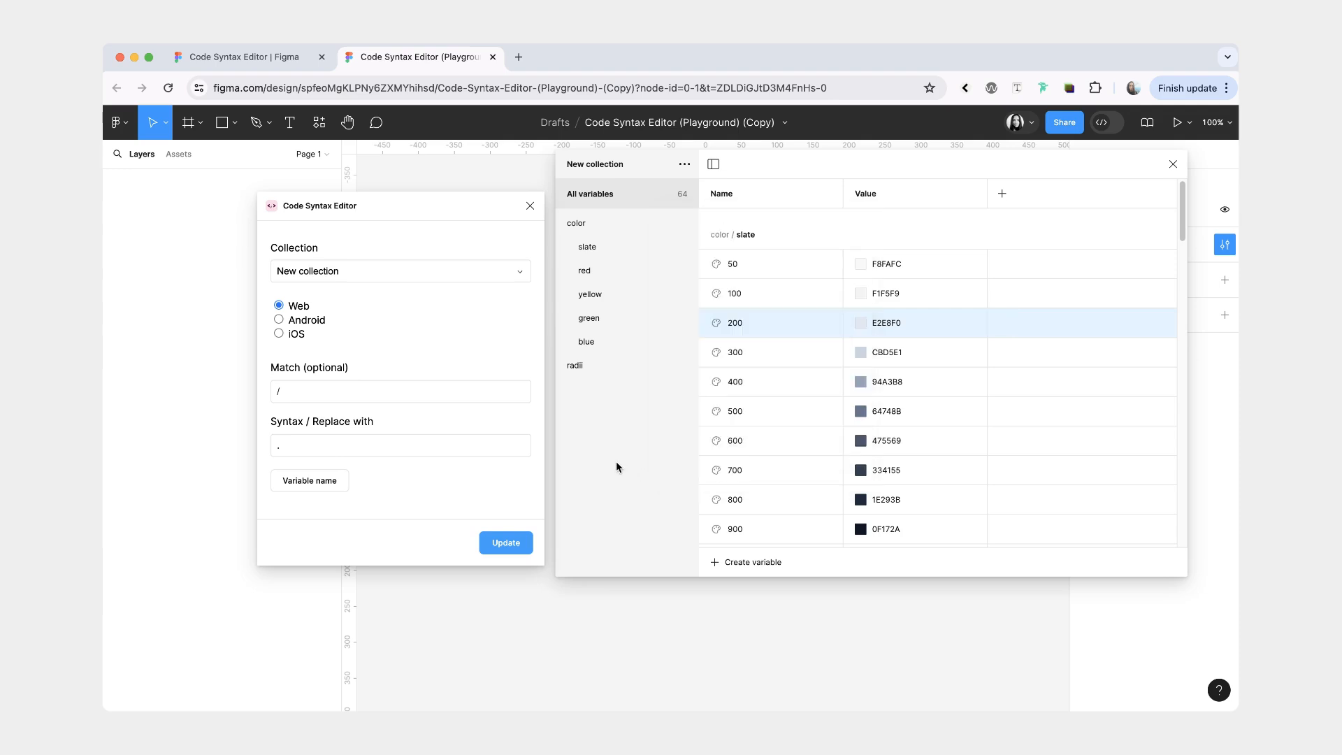
mouse_move(773, 395)
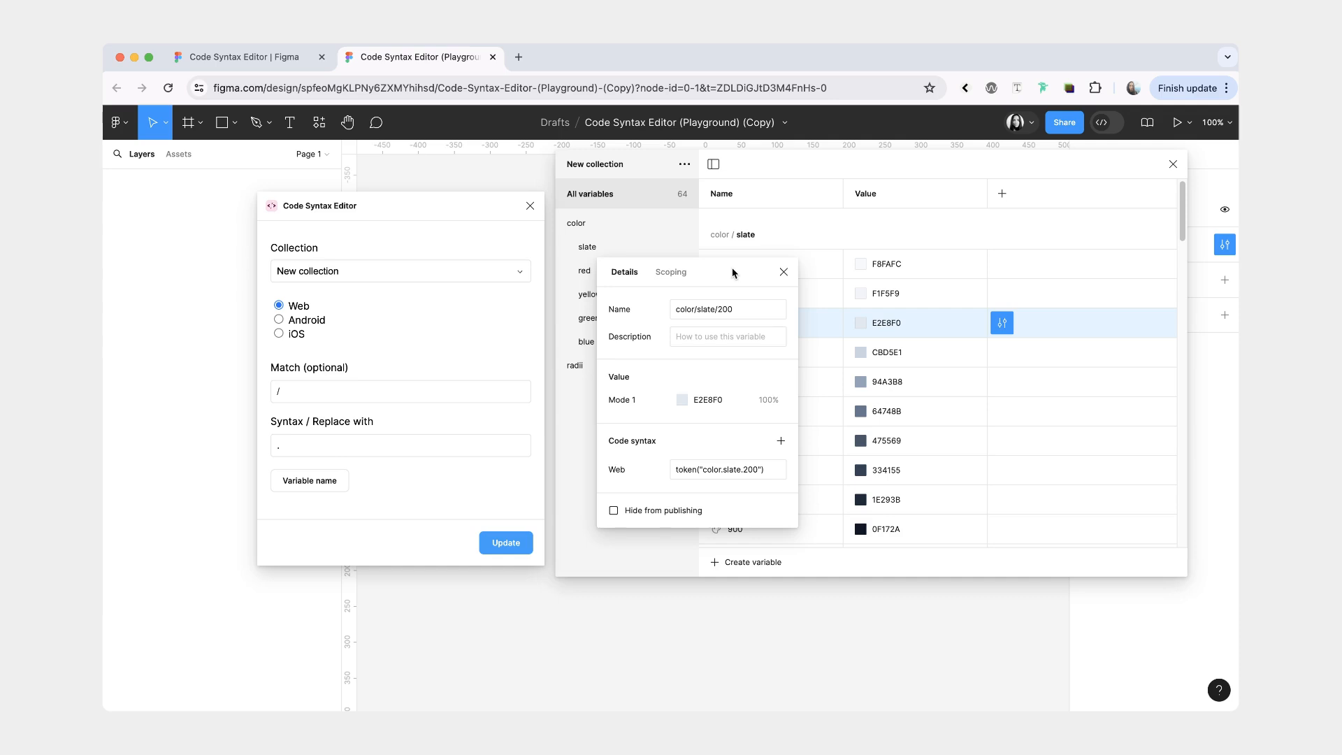
- Replace 'slate' with 'gray' in the Web syntax and select the rectangle for a fill variable
left_click(398, 391)
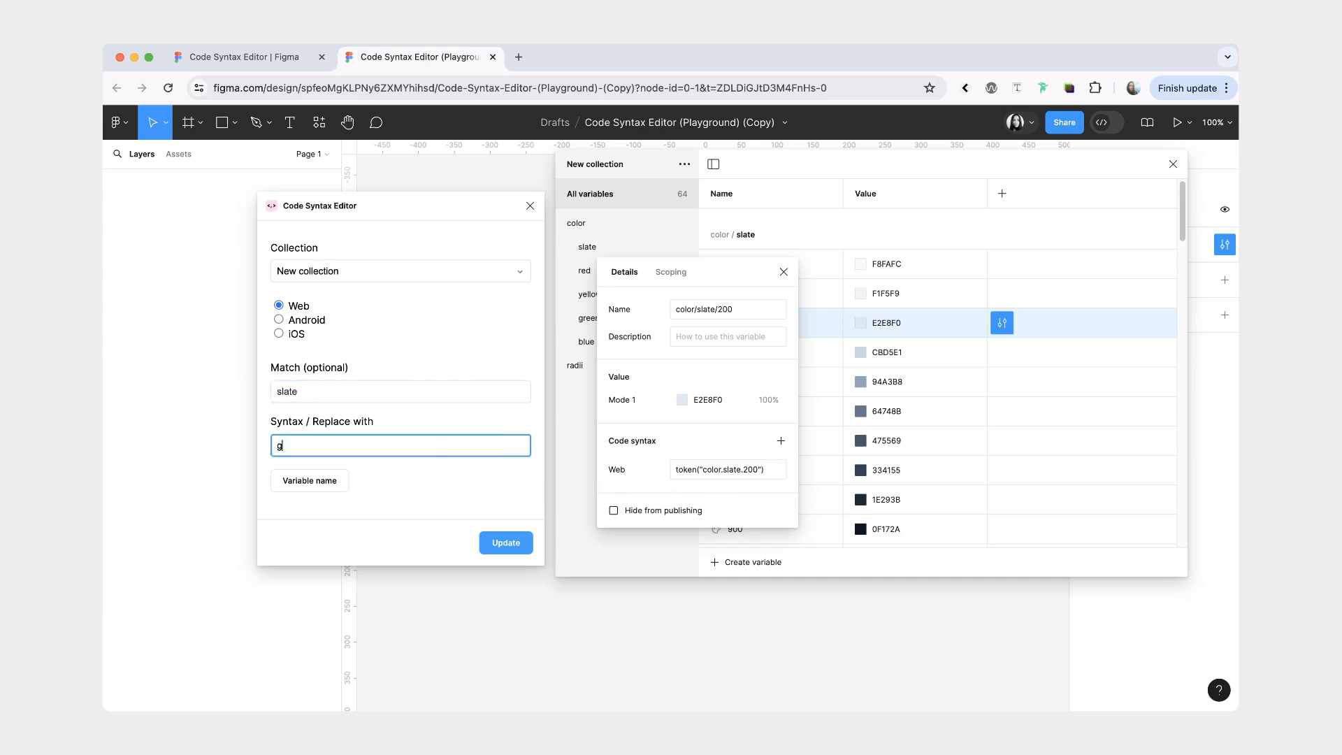
left_click(504, 542)
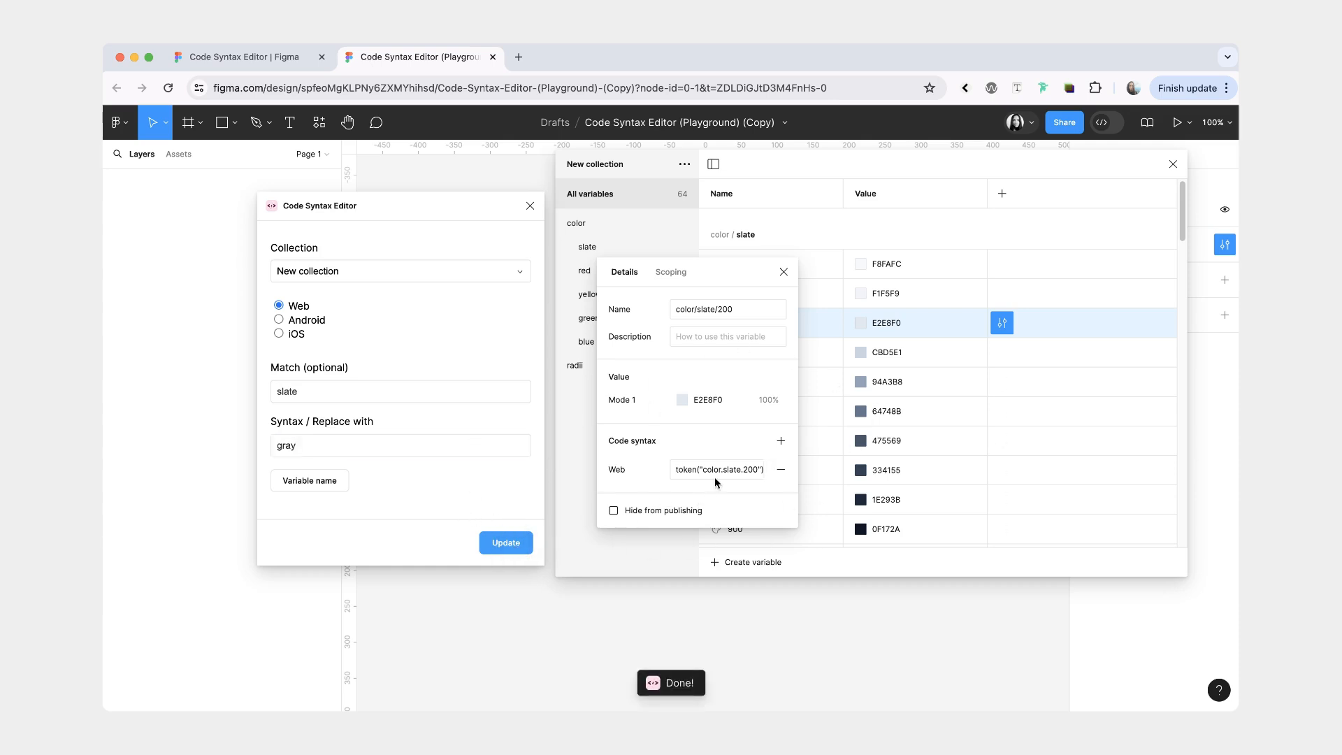
left_click(1001, 352)
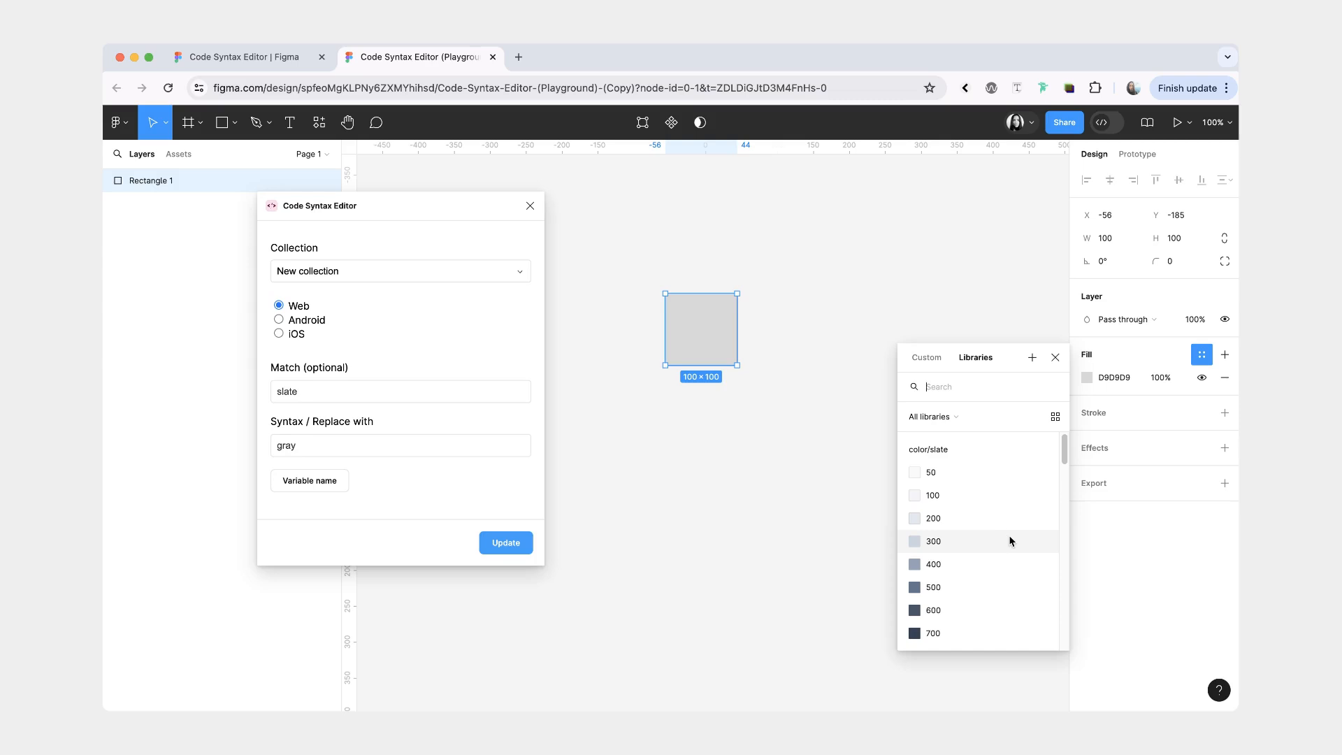
- Fill the rectangle with color/slate/300, whose CSS reads token("color.gray.300"), then go to Code Syntax Eraser
left_click(932, 541)
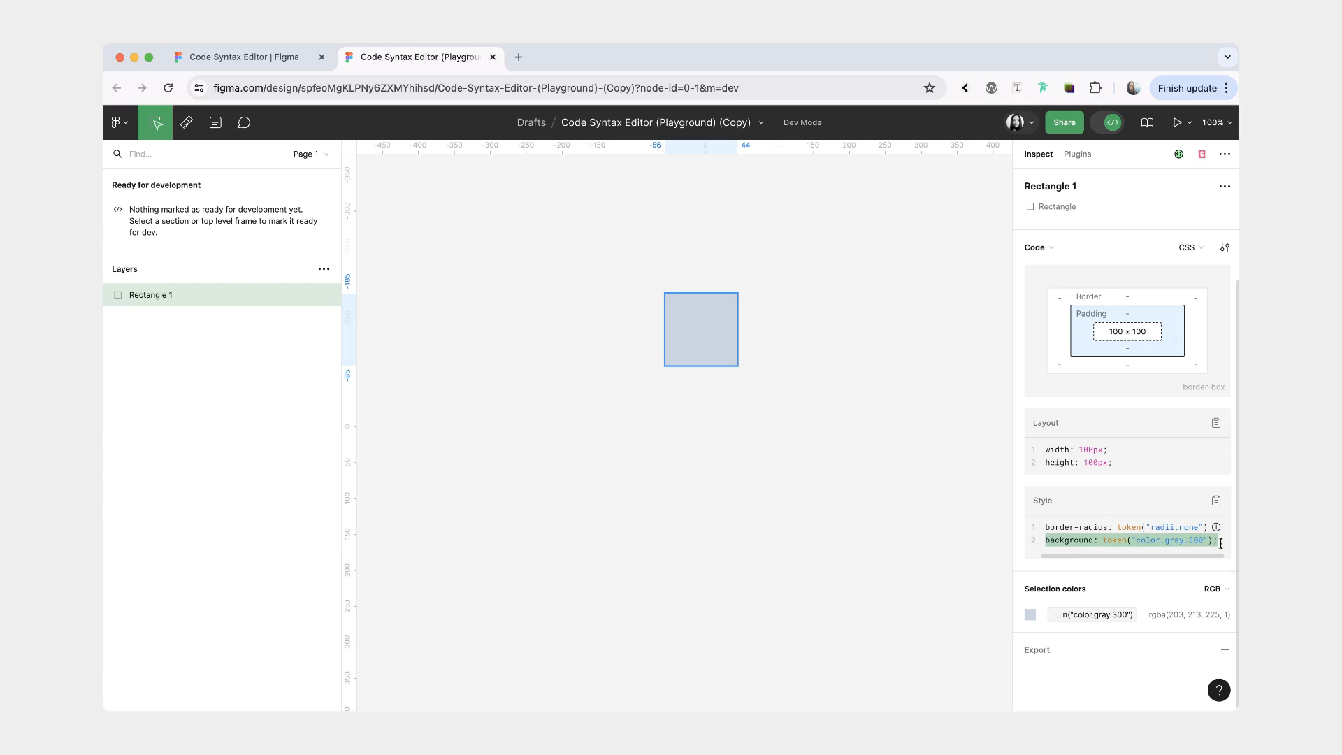
left_click(248, 56)
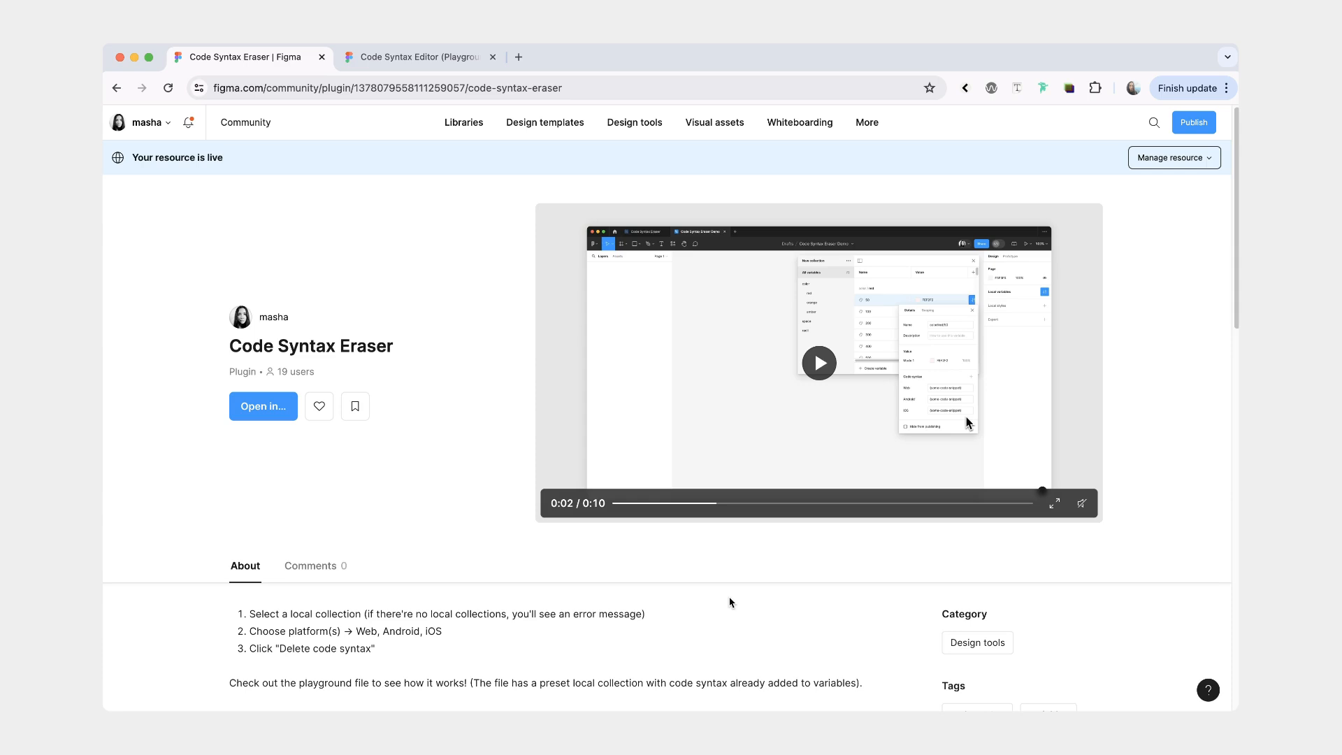
mouse_move(180, 402)
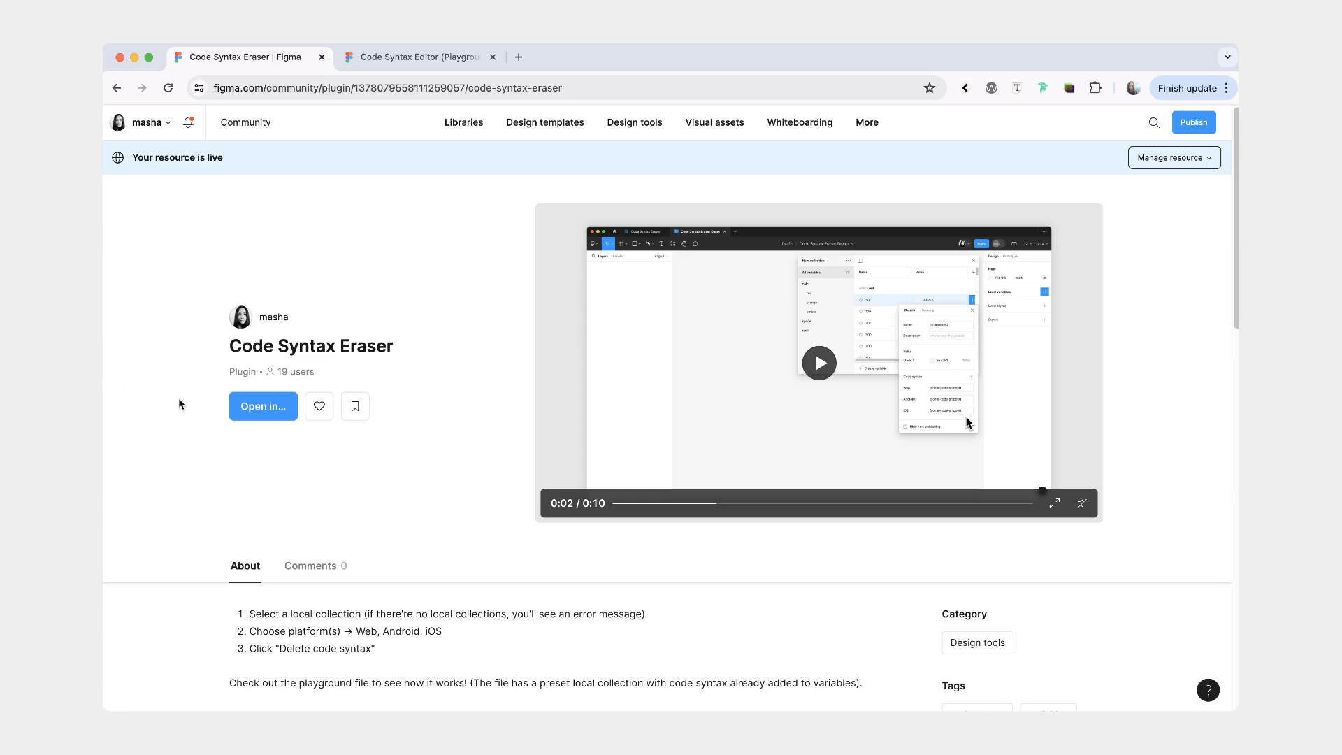
- Open a Code Syntax Eraser playground copy and inspect color/red/50's Web, Android and iOS syntax
left_click(263, 405)
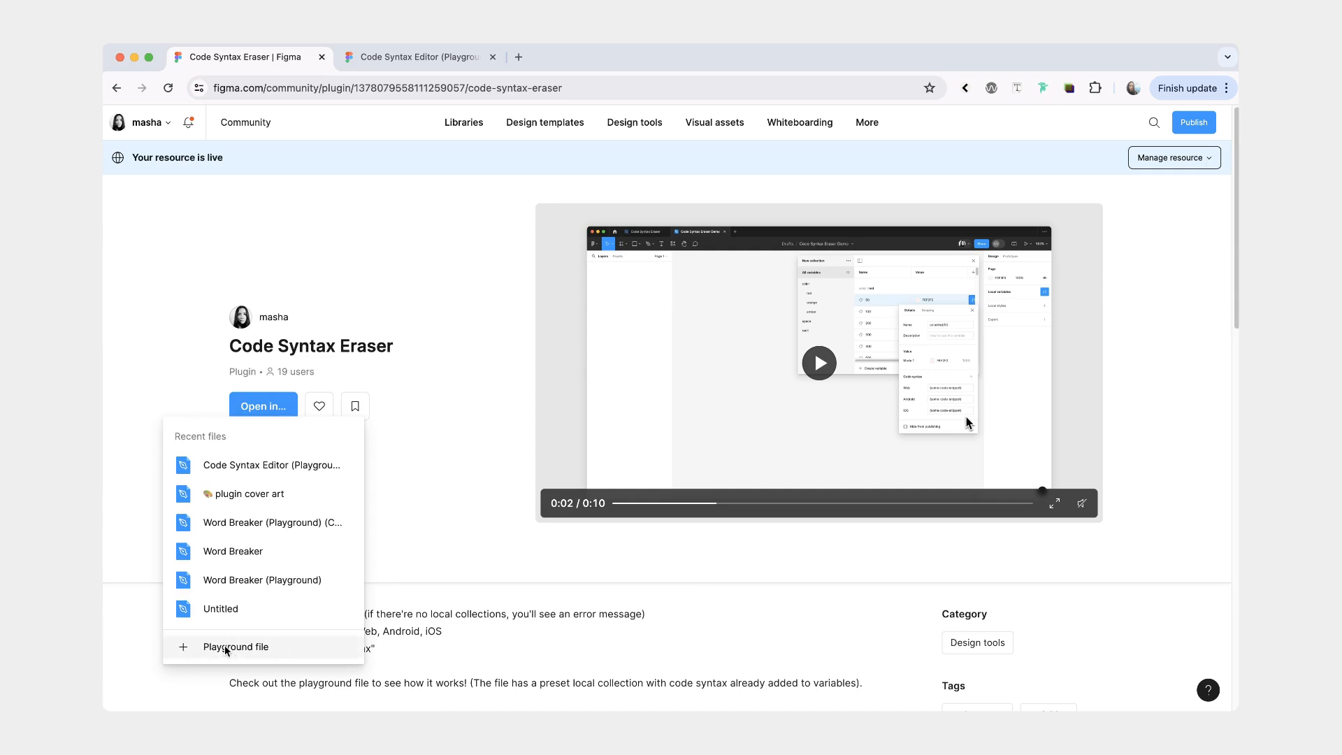
left_click(235, 646)
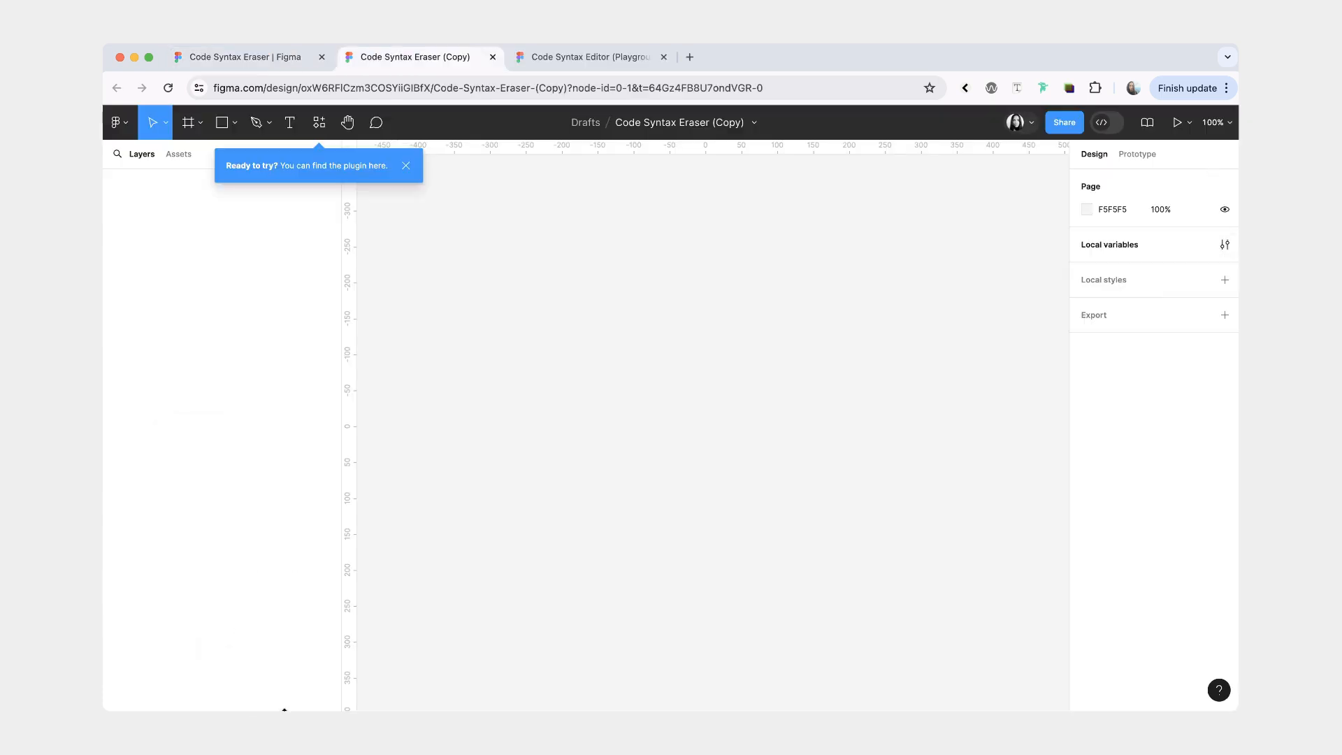
left_click(1224, 244)
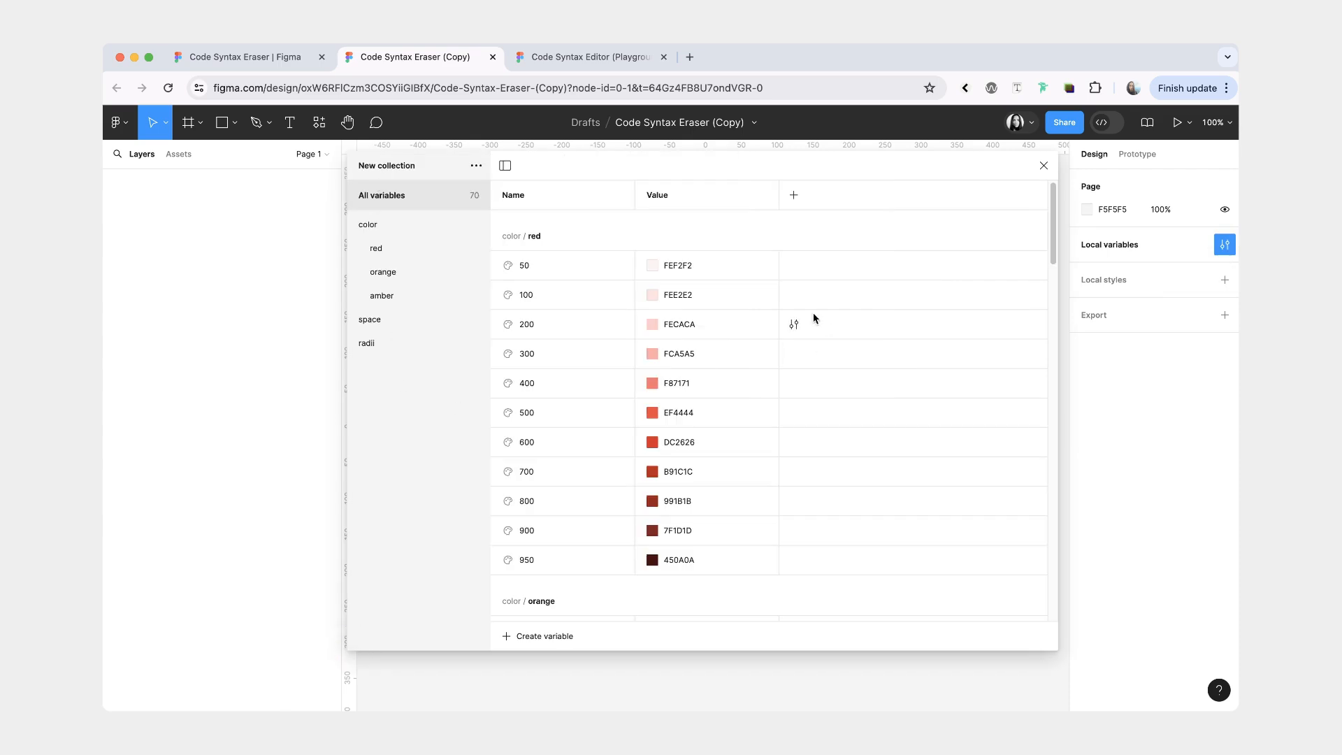
left_click(793, 264)
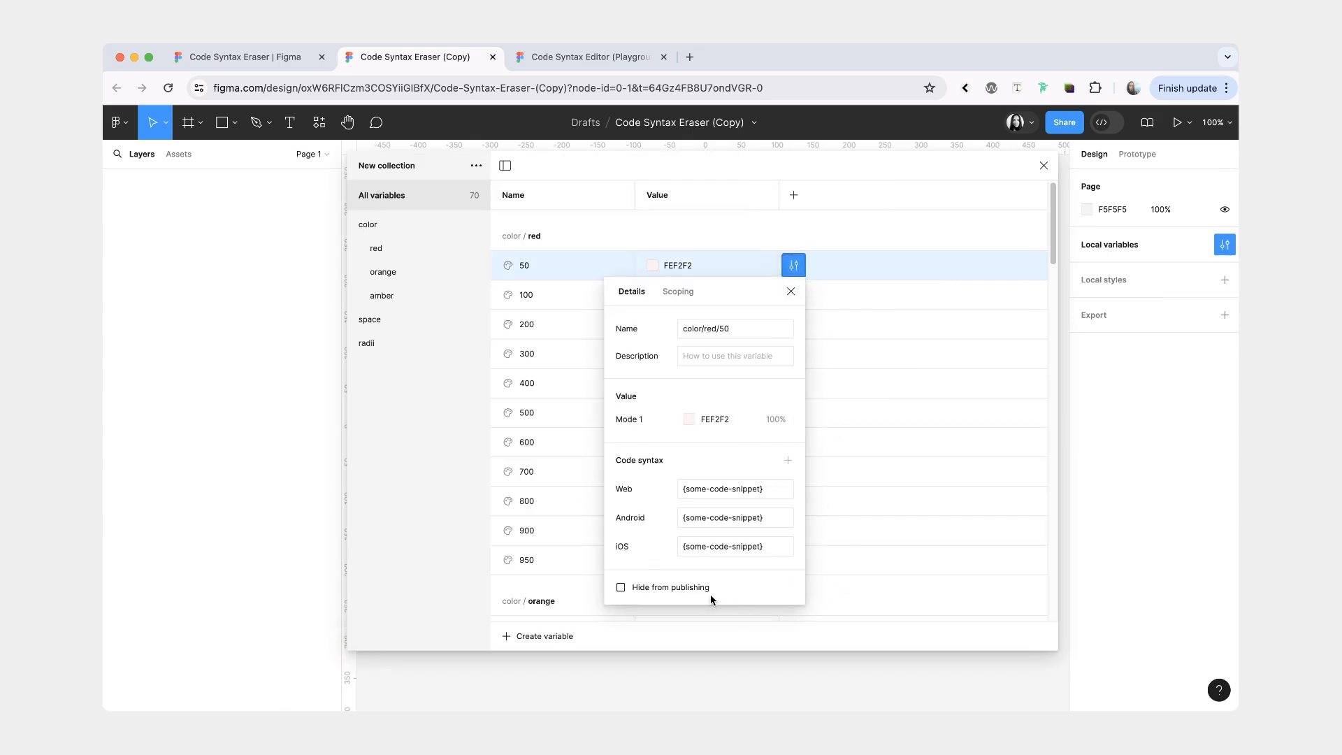
mouse_move(699, 565)
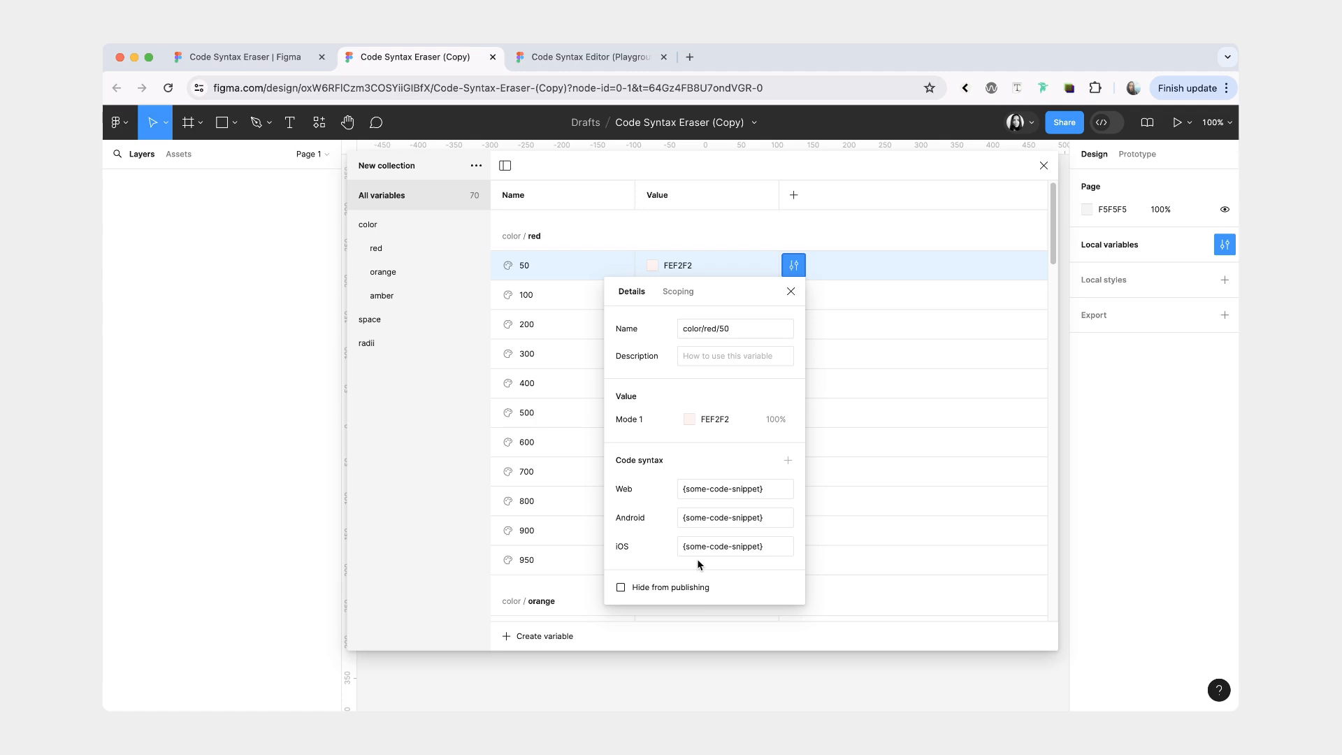
left_click(317, 121)
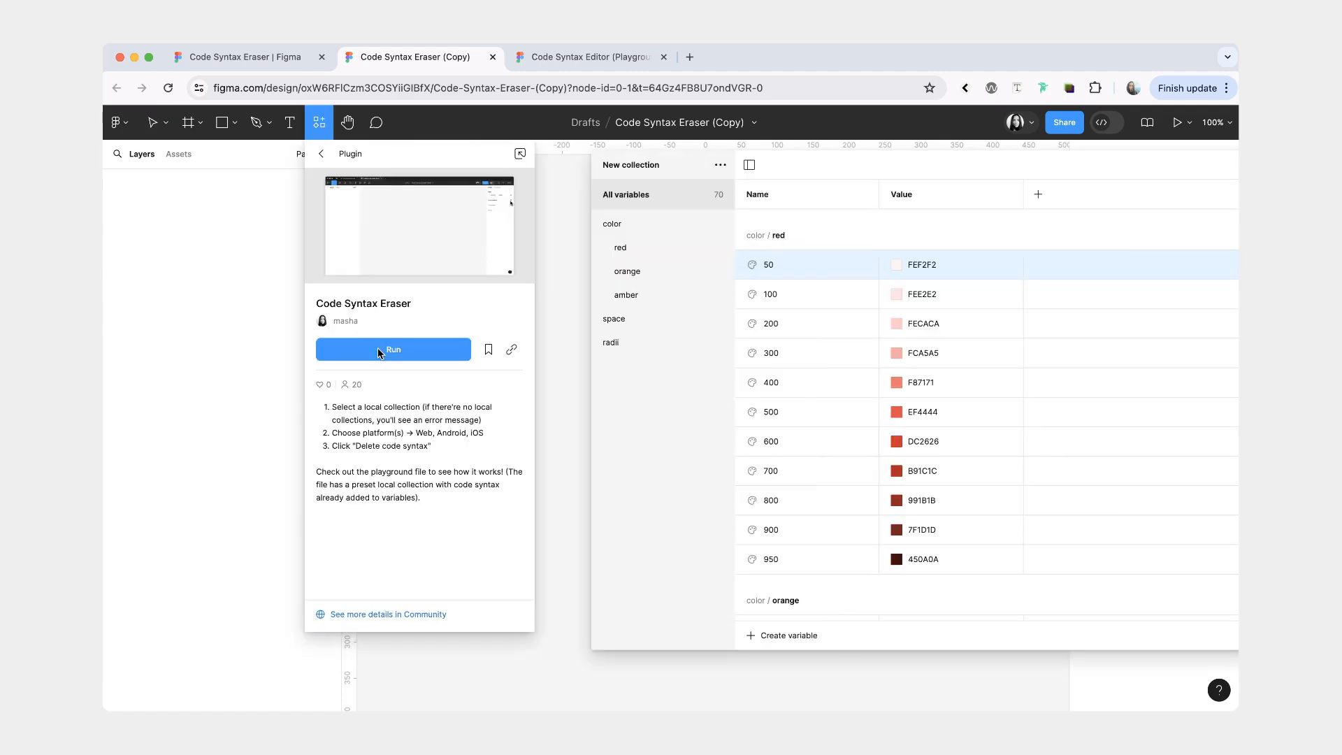
- Delete Web and Android code syntax with iOS unchecked, leaving red 50 only its iOS snippet
left_click(393, 349)
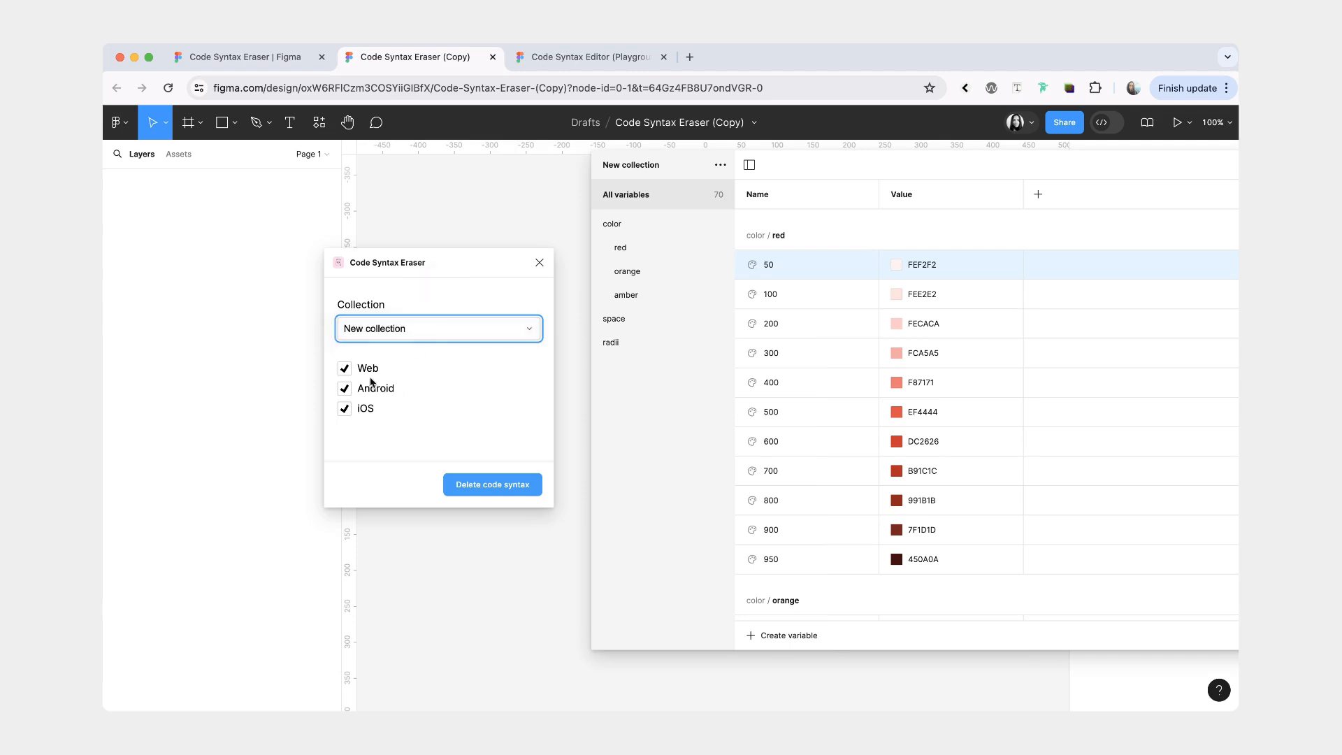
mouse_move(338, 434)
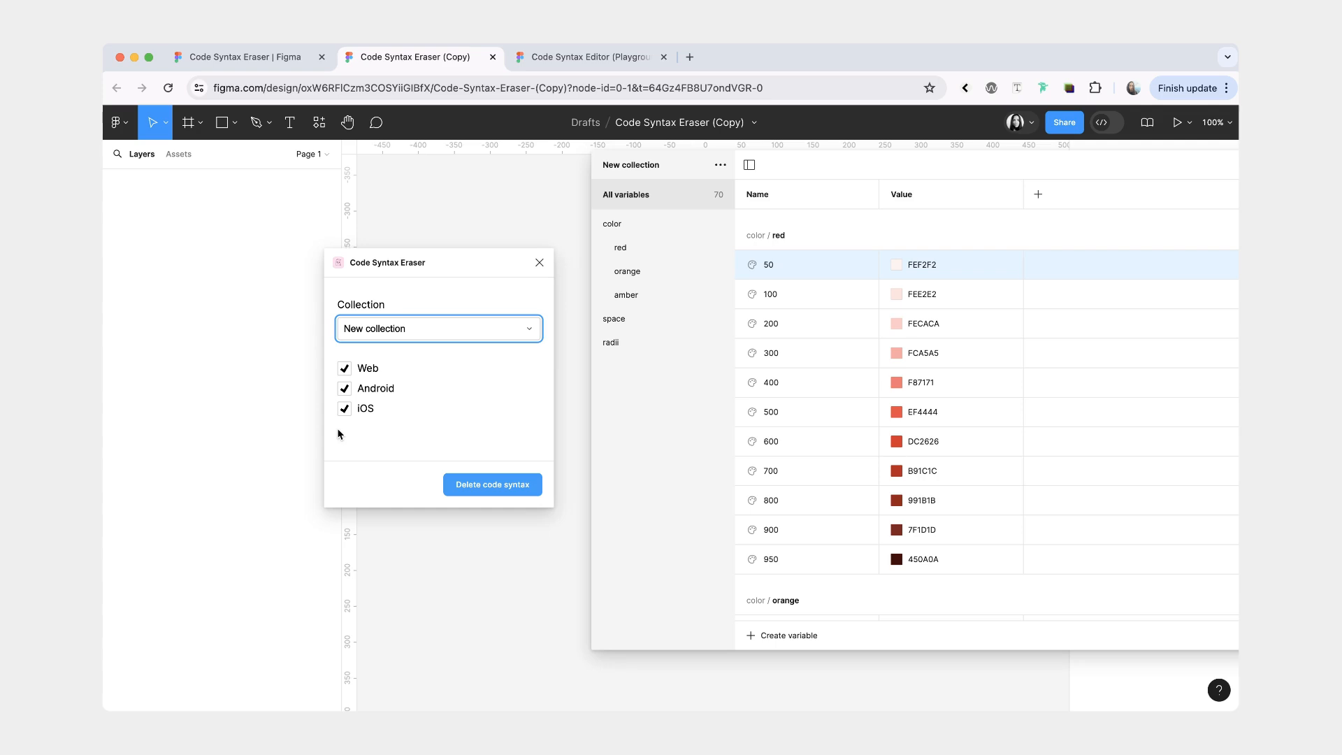
left_click(344, 408)
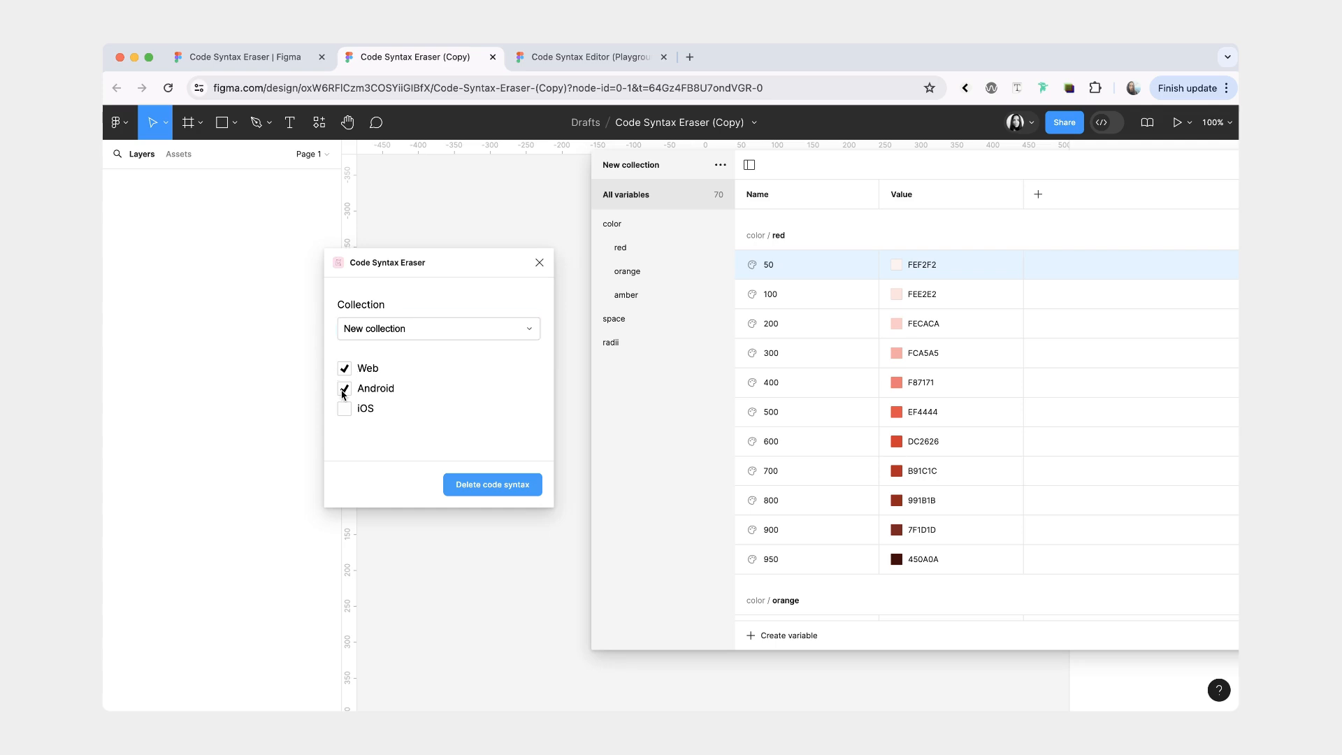
left_click(490, 483)
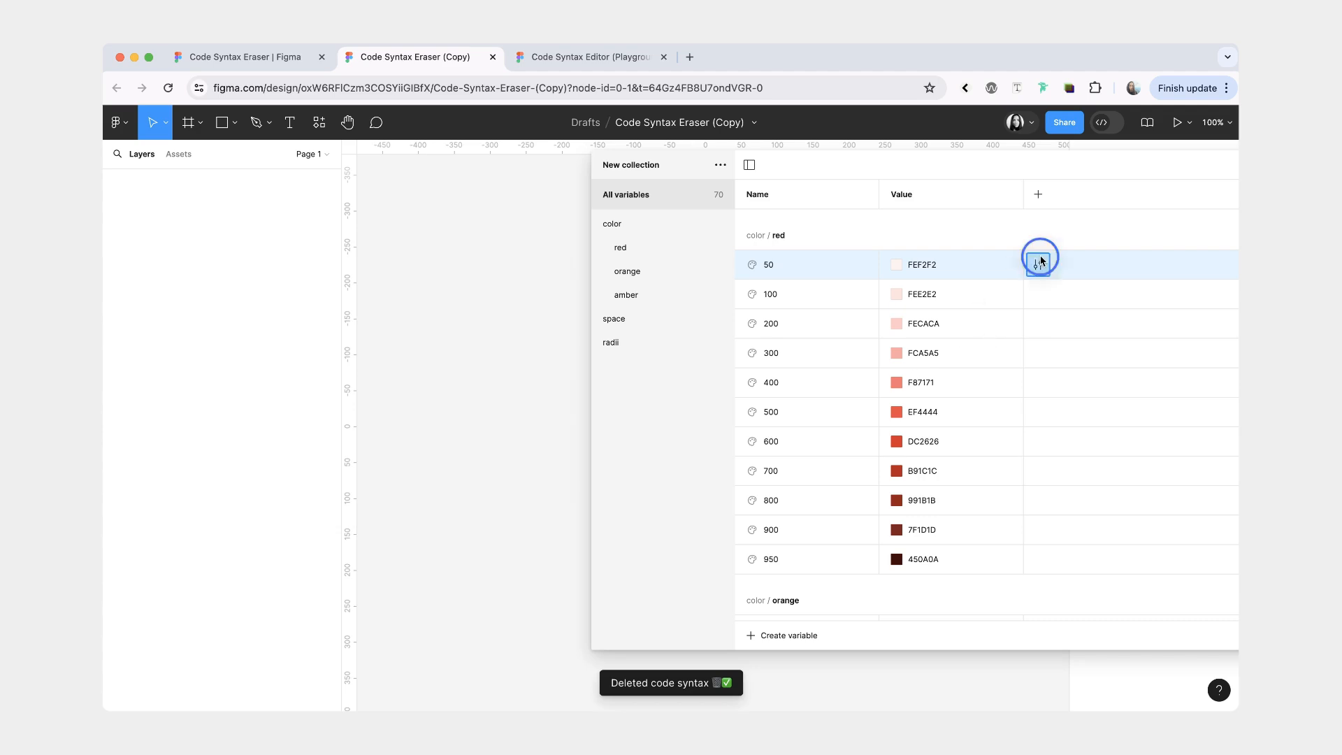
left_click(1038, 265)
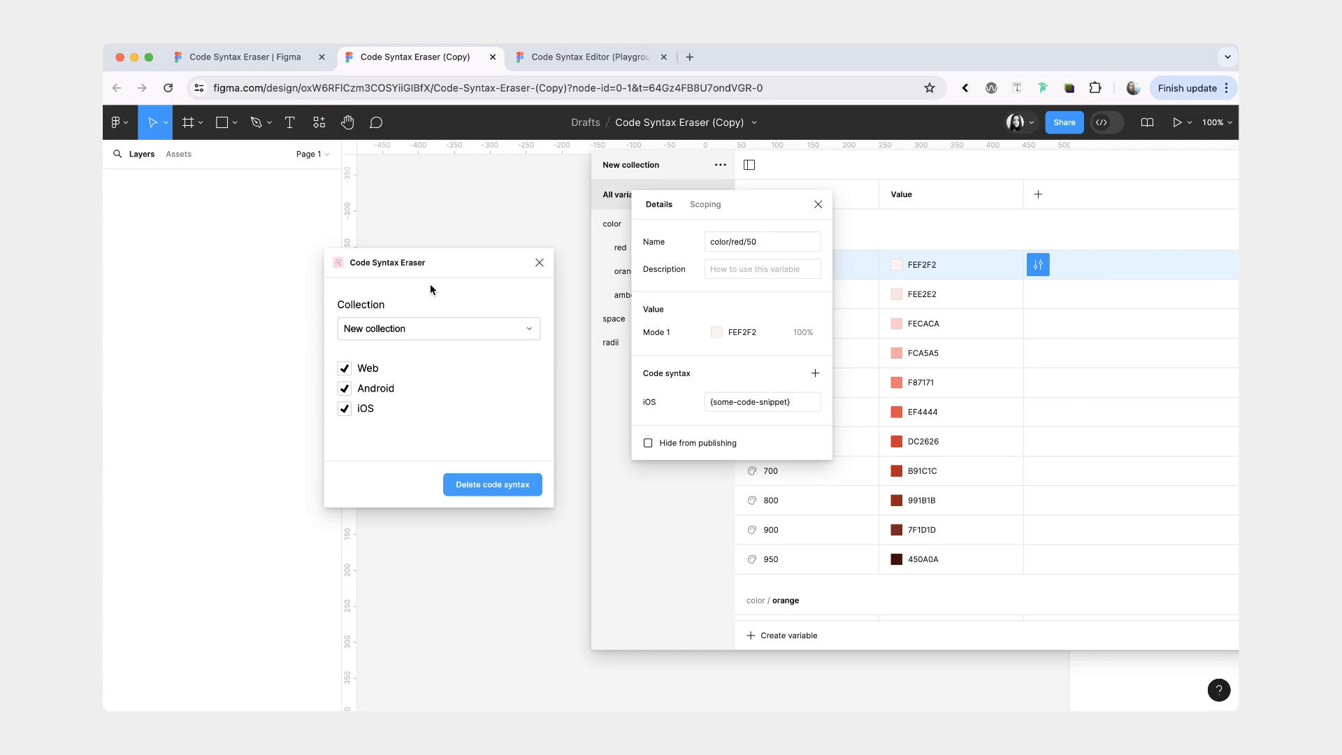
- Delete the remaining iOS code syntax so red 50 and red 100 have none left
left_click(344, 368)
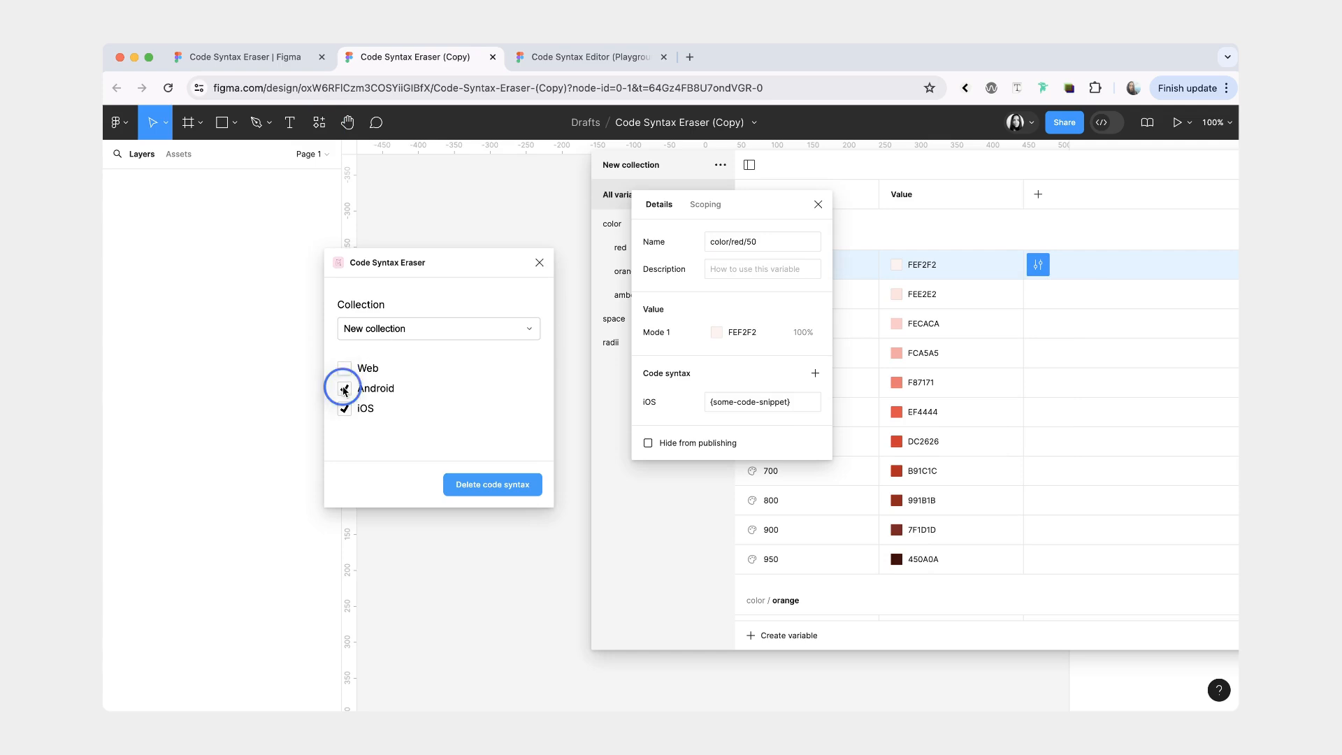
left_click(344, 387)
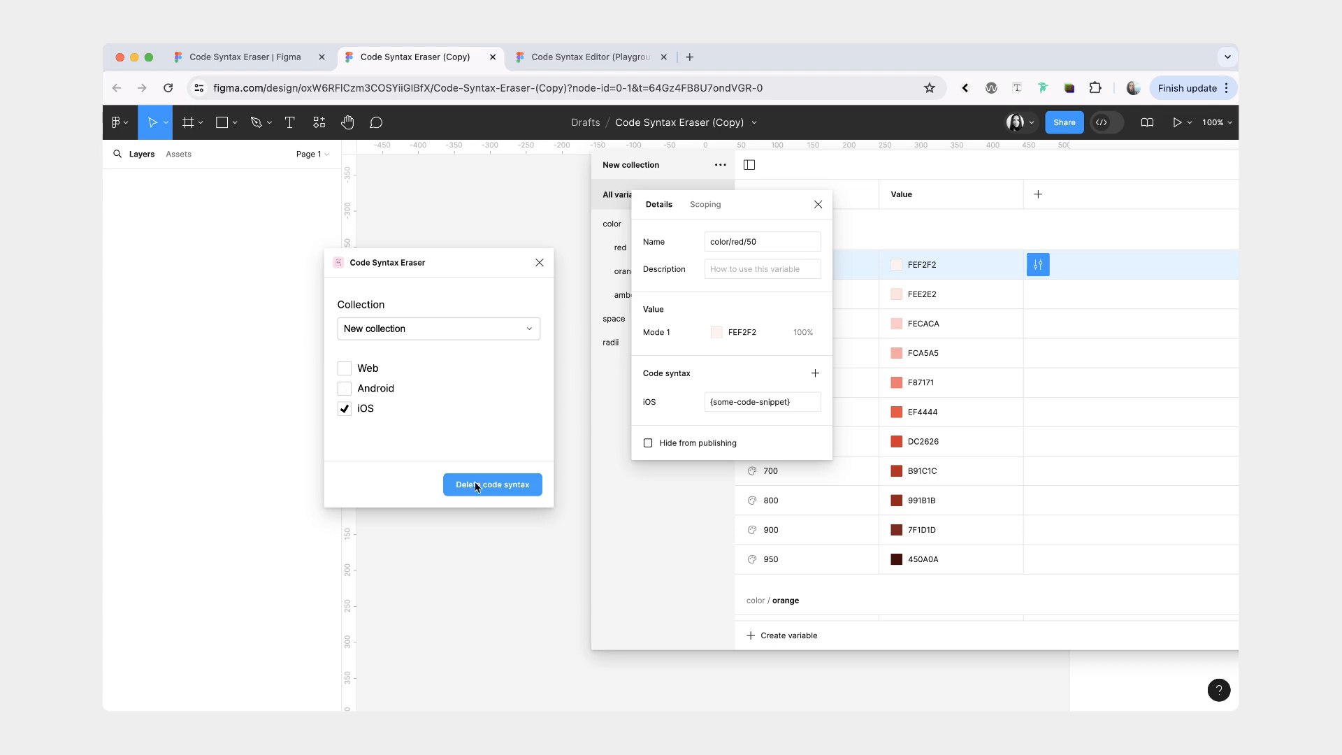
mouse_move(487, 489)
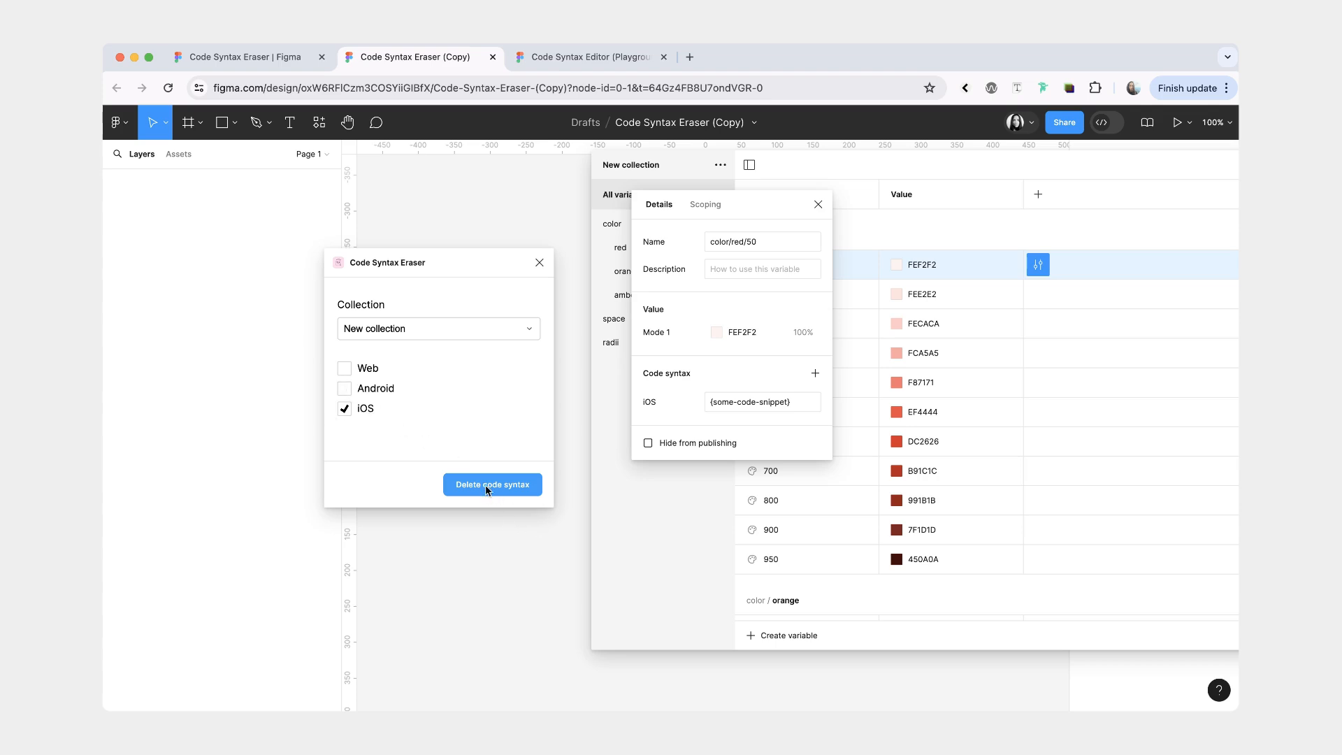
left_click(492, 483)
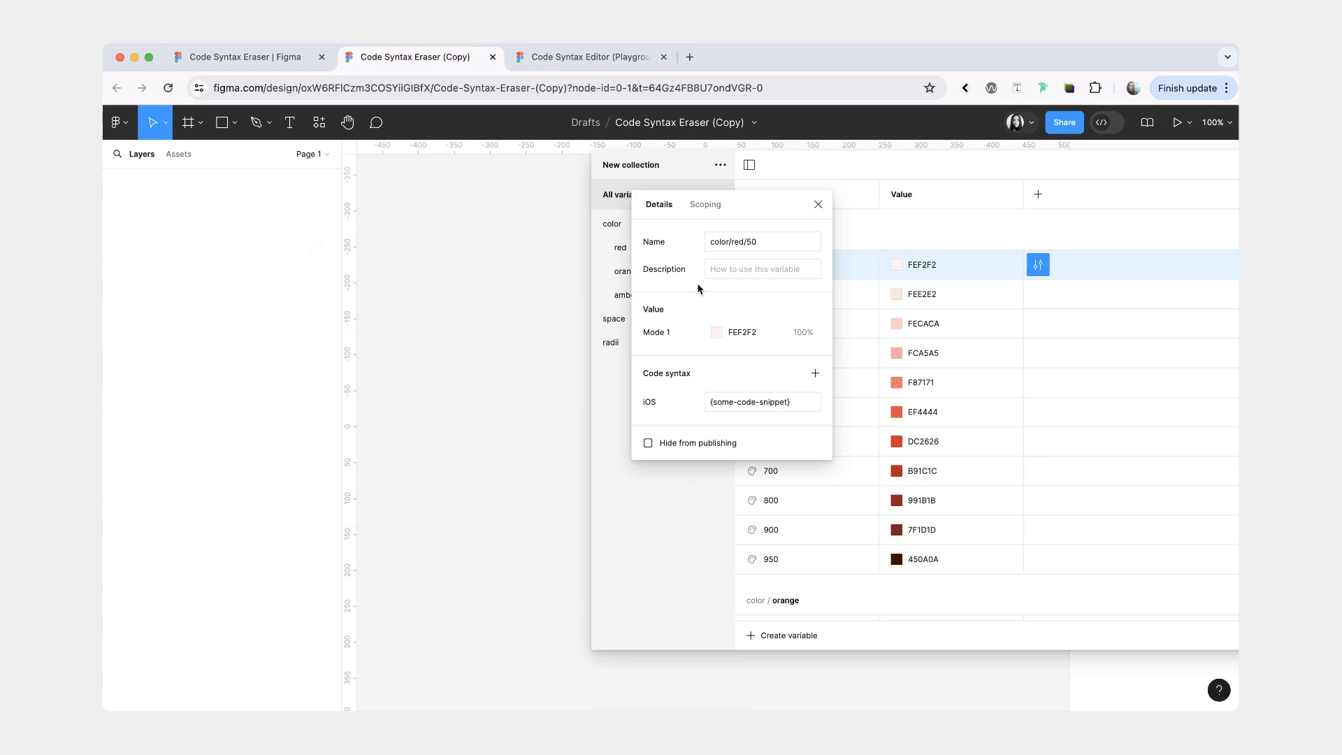
mouse_move(1011, 331)
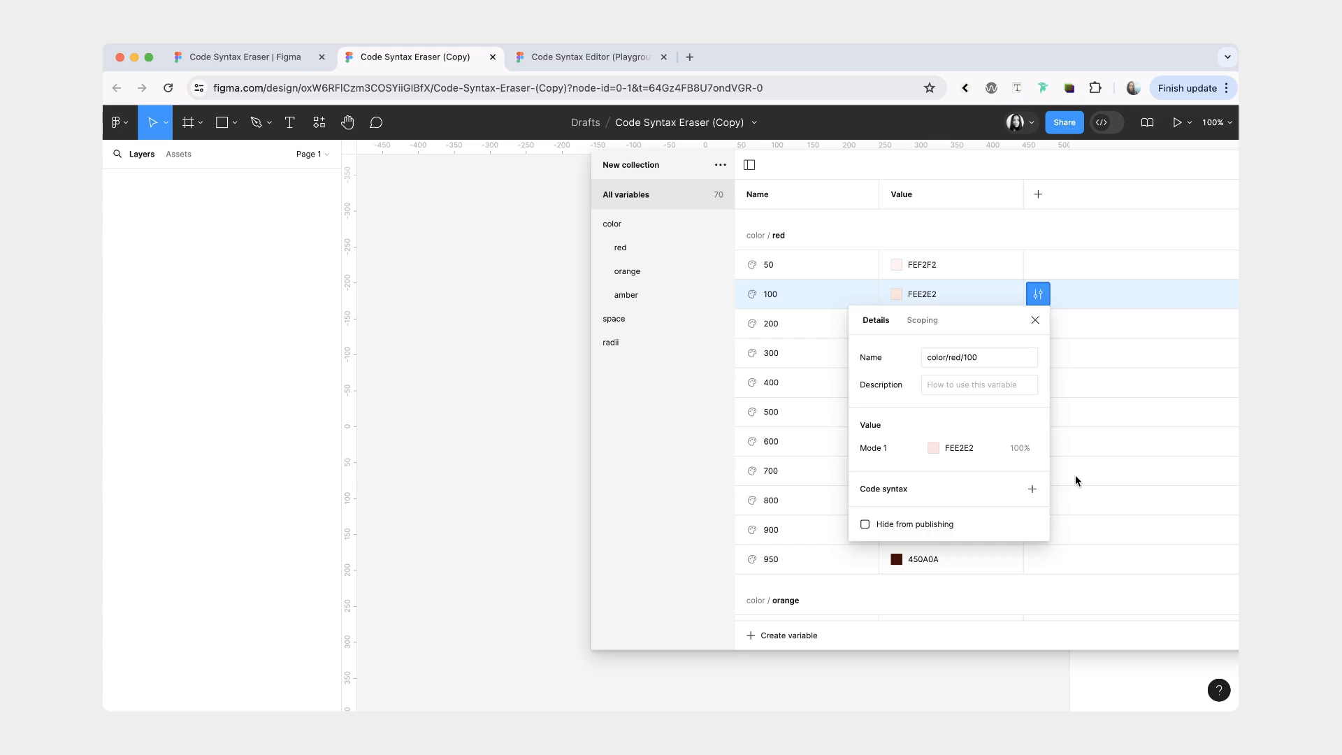
left_click(1037, 265)
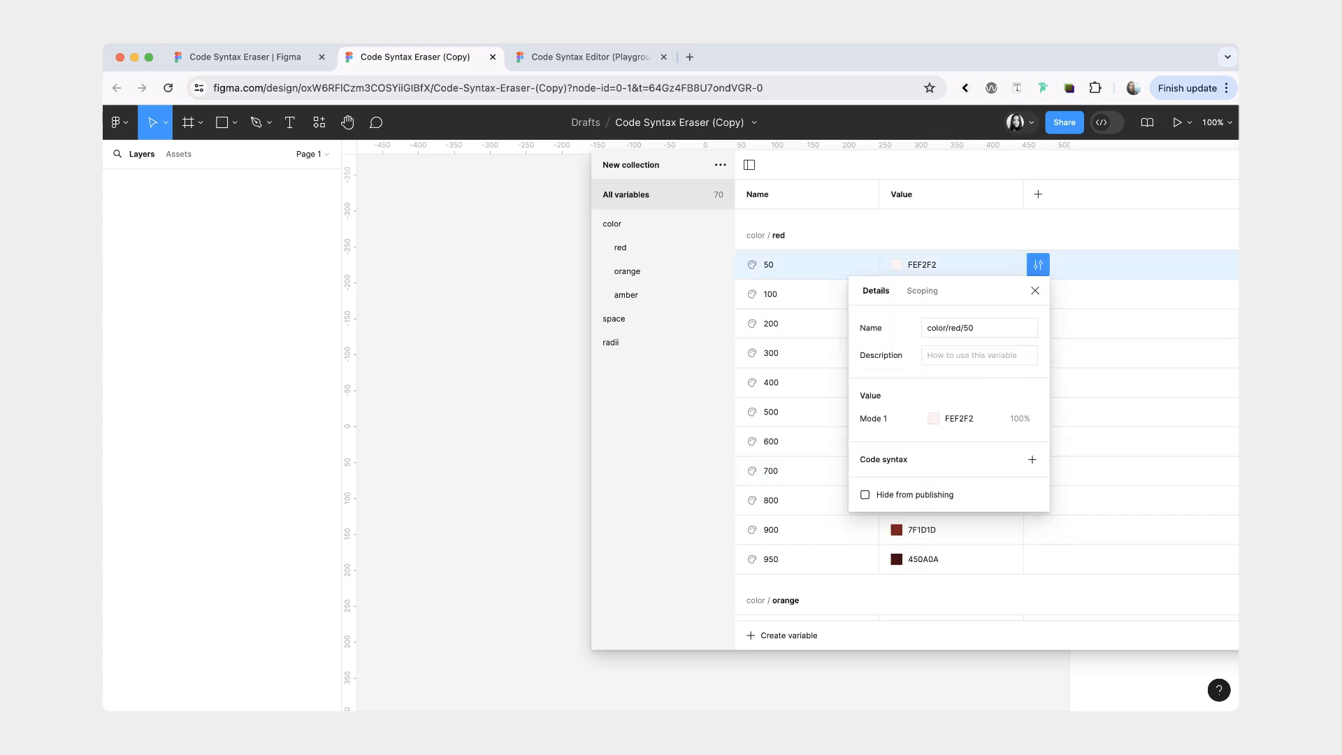